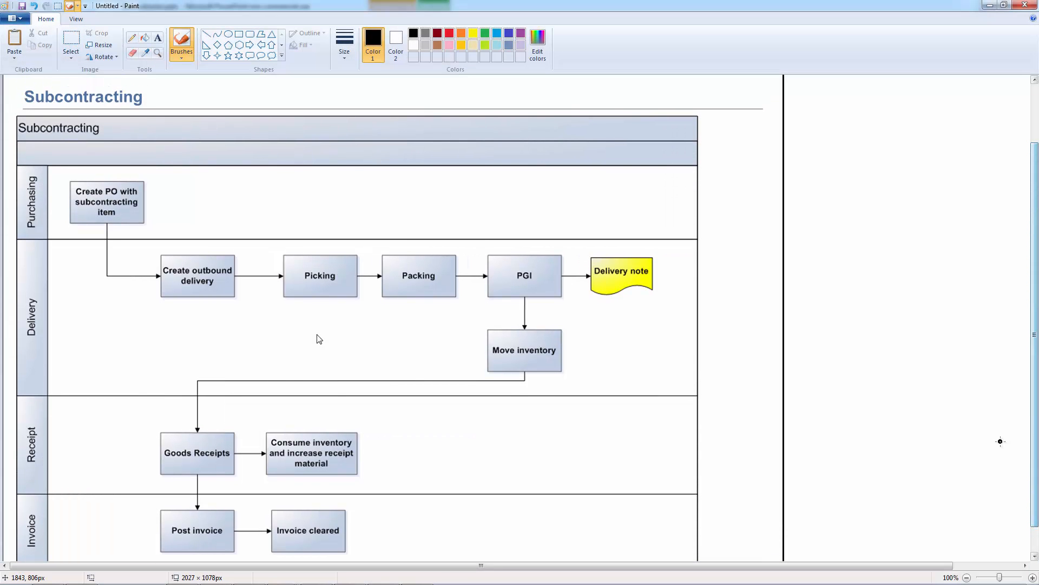
pyautogui.moveTo(184, 152)
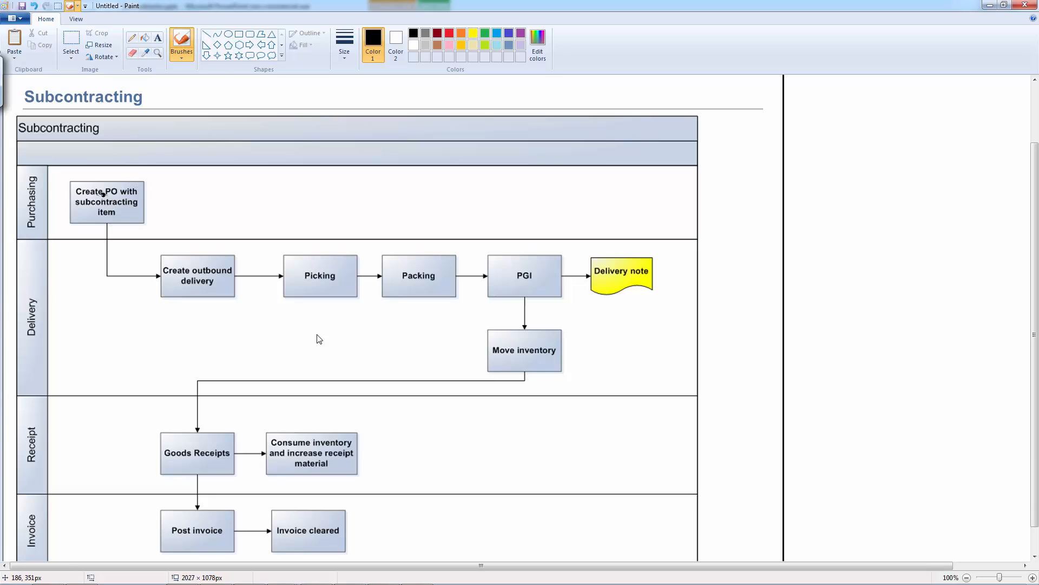
# Circle the Create PO and Move inventory steps and jot transaction and status notes beside them
pyautogui.moveTo(106, 193); pyautogui.dragTo(119, 178)
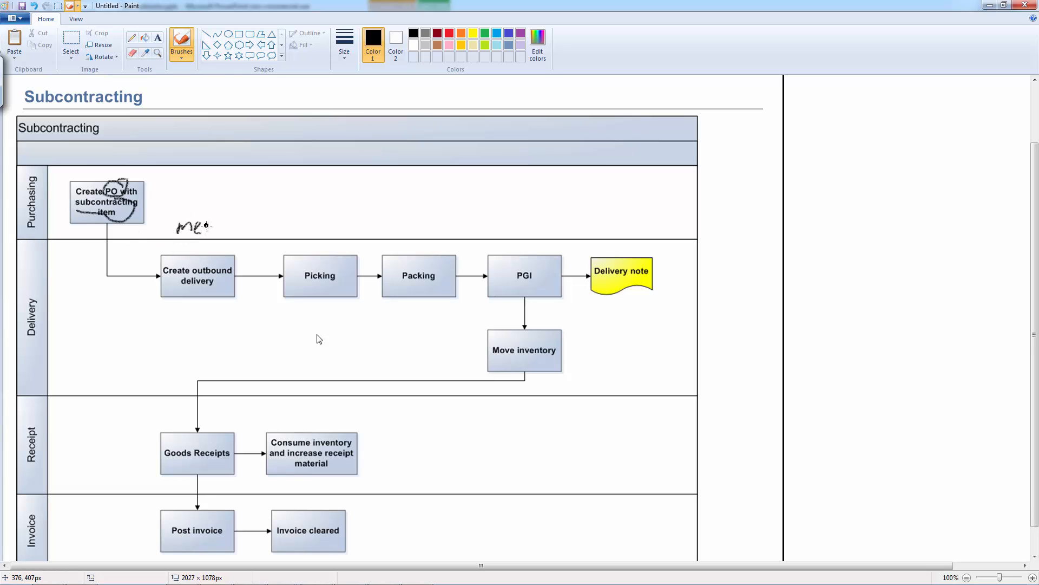
pyautogui.moveTo(208, 225); pyautogui.dragTo(231, 232)
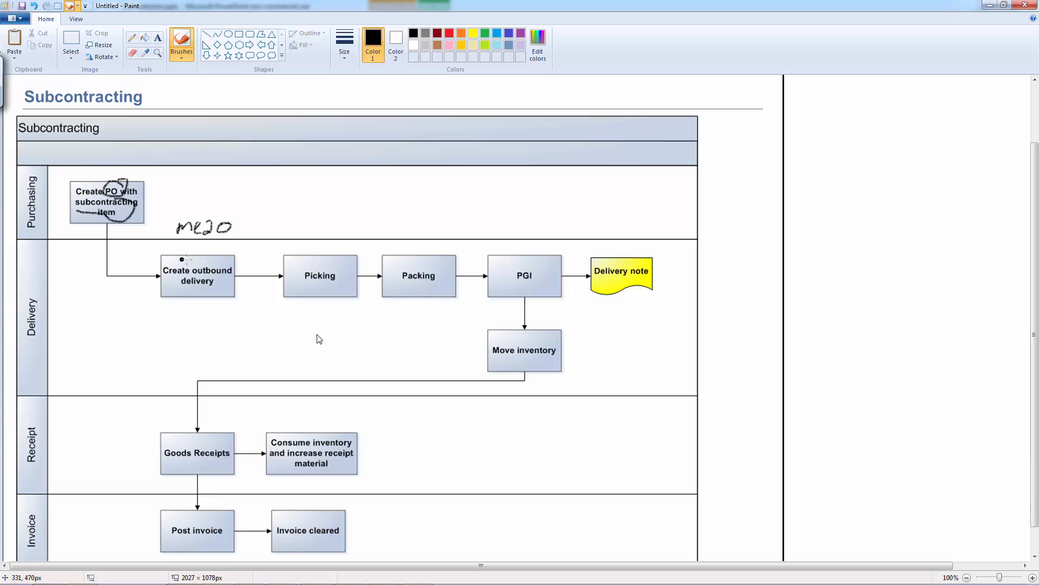
pyautogui.moveTo(199, 252); pyautogui.dragTo(199, 266)
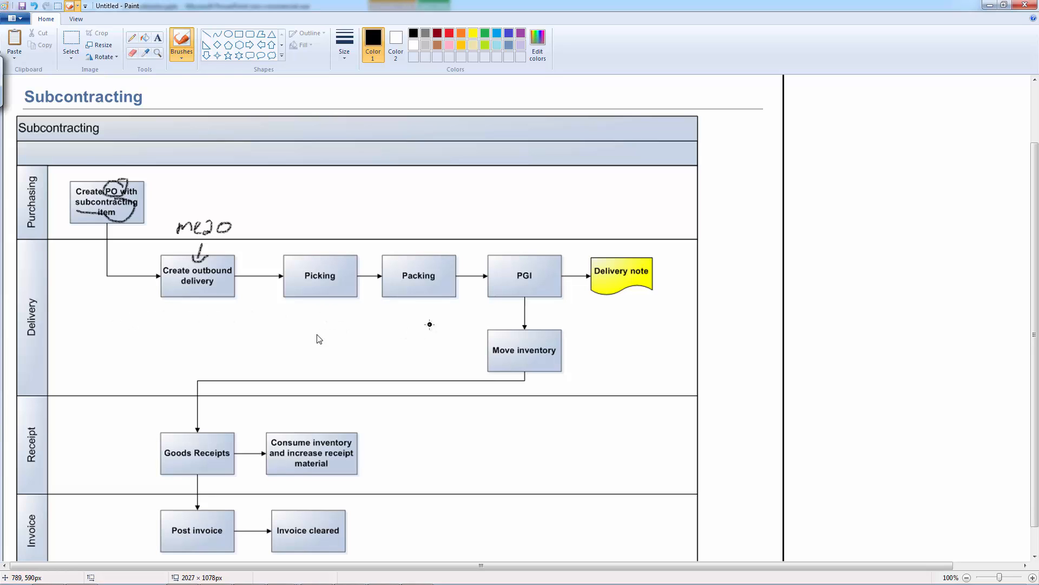
pyautogui.moveTo(537, 289)
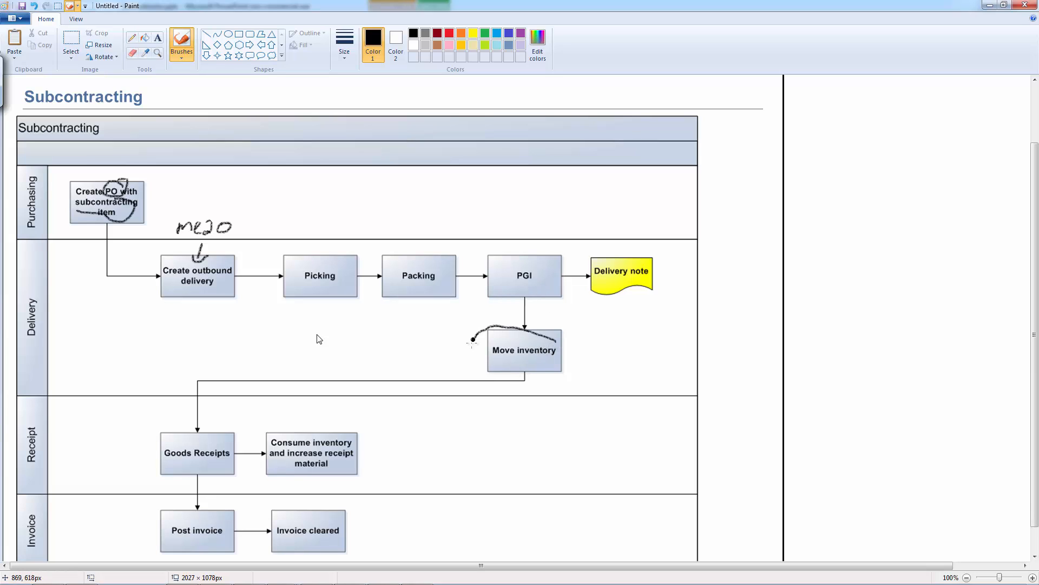
pyautogui.moveTo(472, 338); pyautogui.dragTo(600, 343)
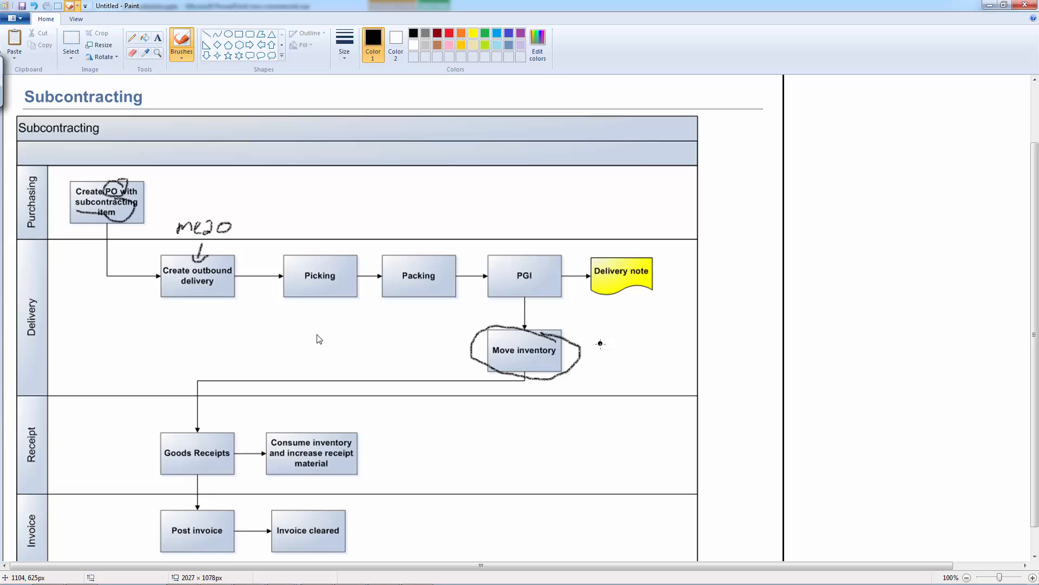
pyautogui.moveTo(601, 340)
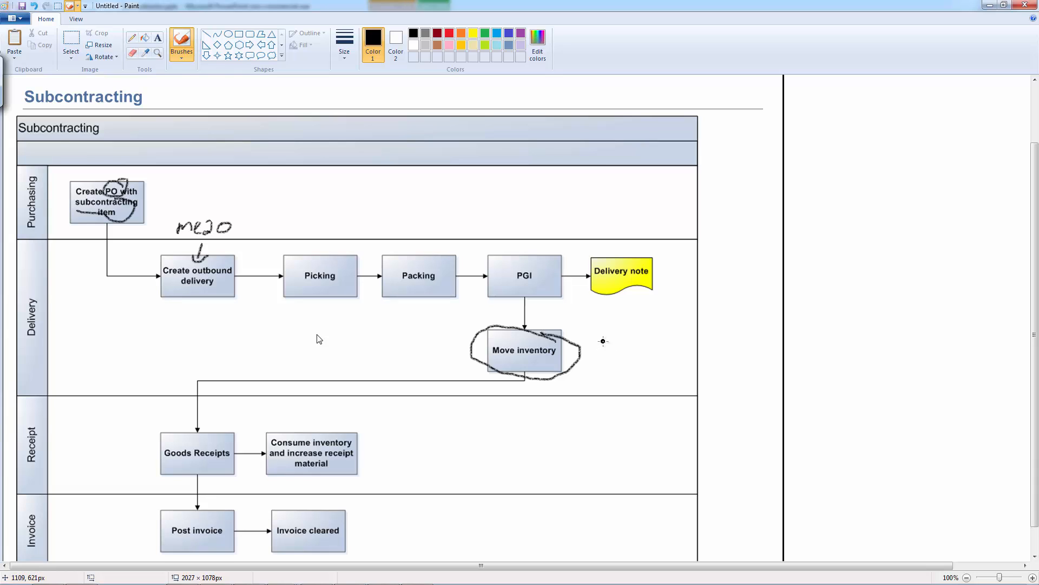
pyautogui.moveTo(599, 338)
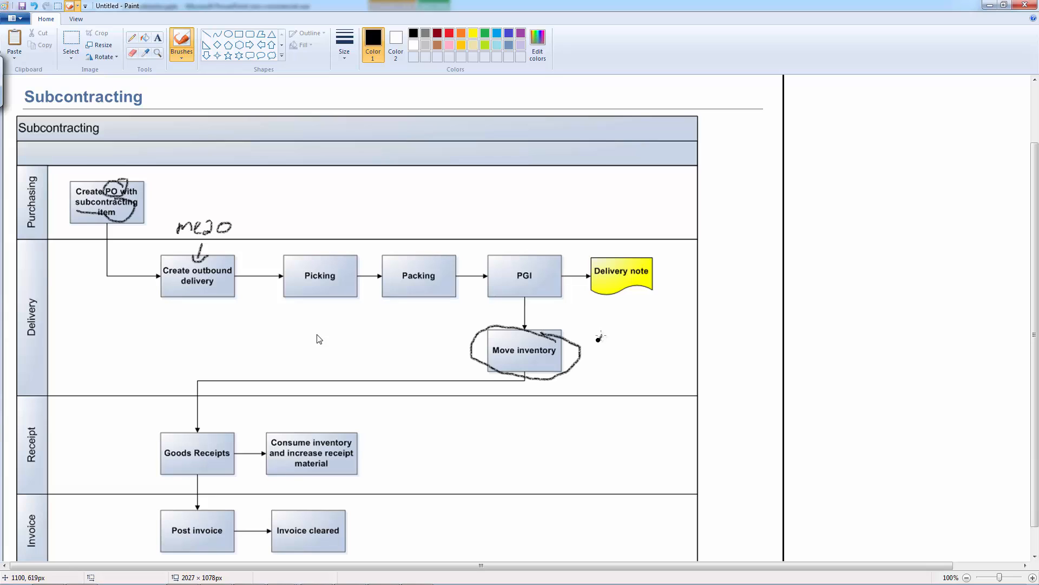
pyautogui.moveTo(596, 338); pyautogui.dragTo(656, 341)
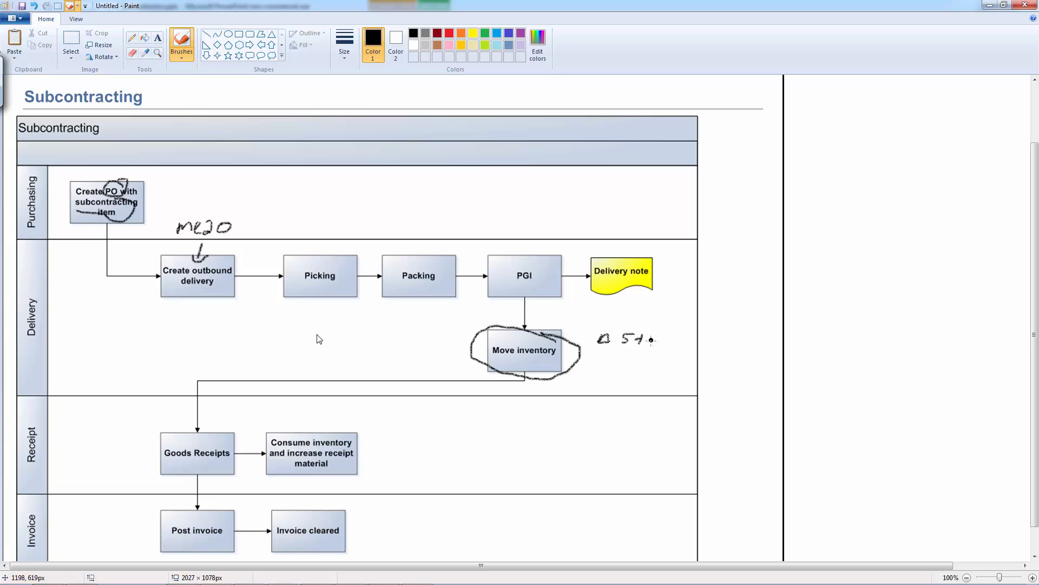
pyautogui.moveTo(647, 338); pyautogui.dragTo(684, 355)
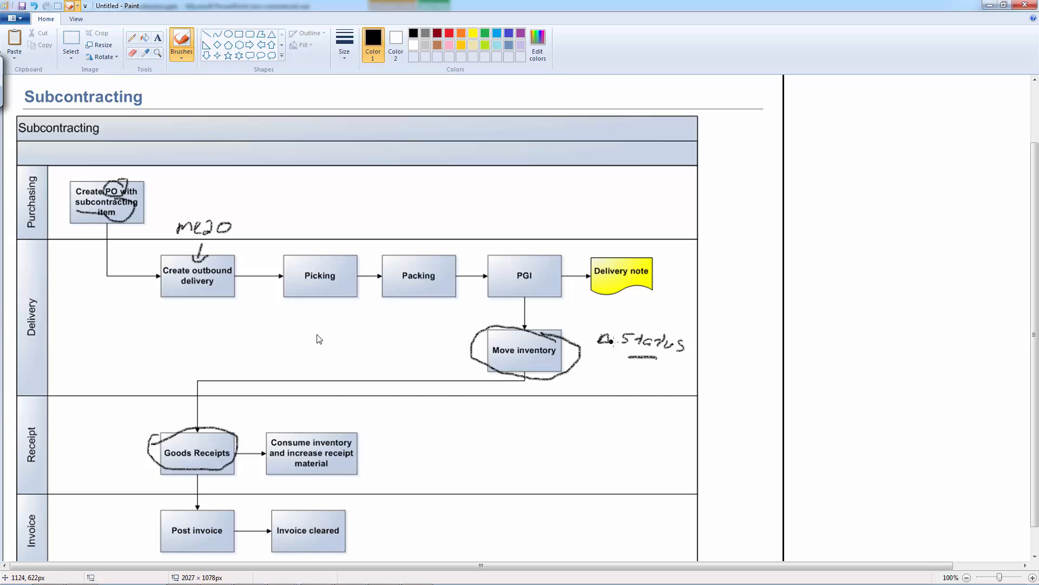
pyautogui.moveTo(377, 448)
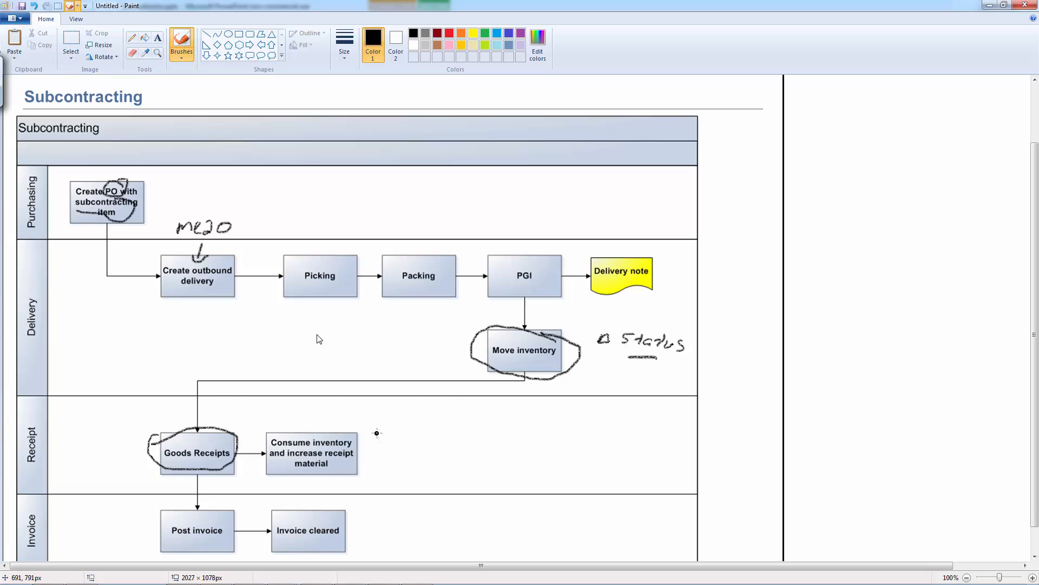
# Add arrows at the consumption step and circle Post invoice / Invoice cleared with a service note
pyautogui.moveTo(385, 438); pyautogui.dragTo(381, 465)
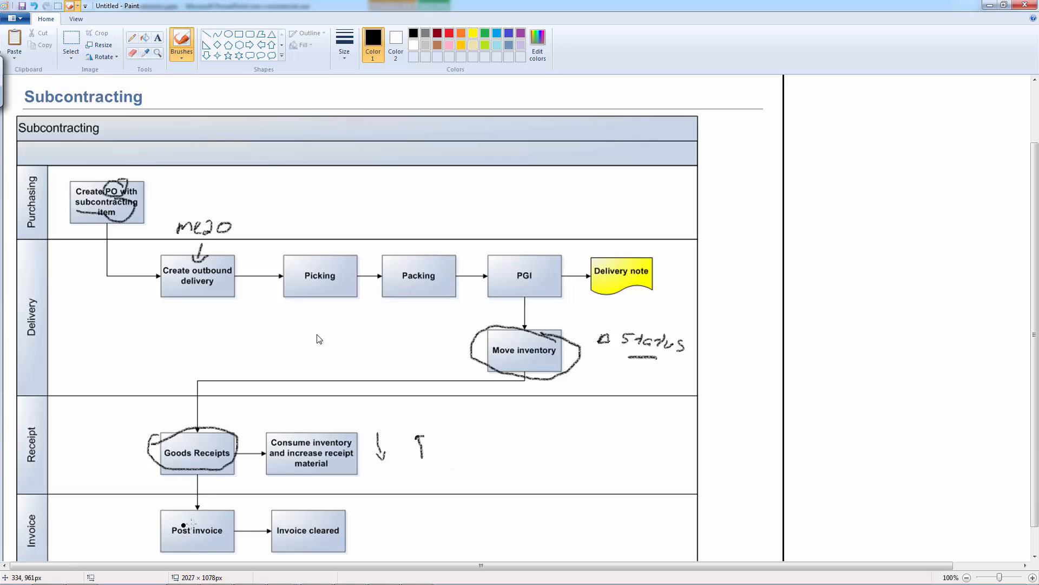
pyautogui.moveTo(169, 510); pyautogui.dragTo(235, 550)
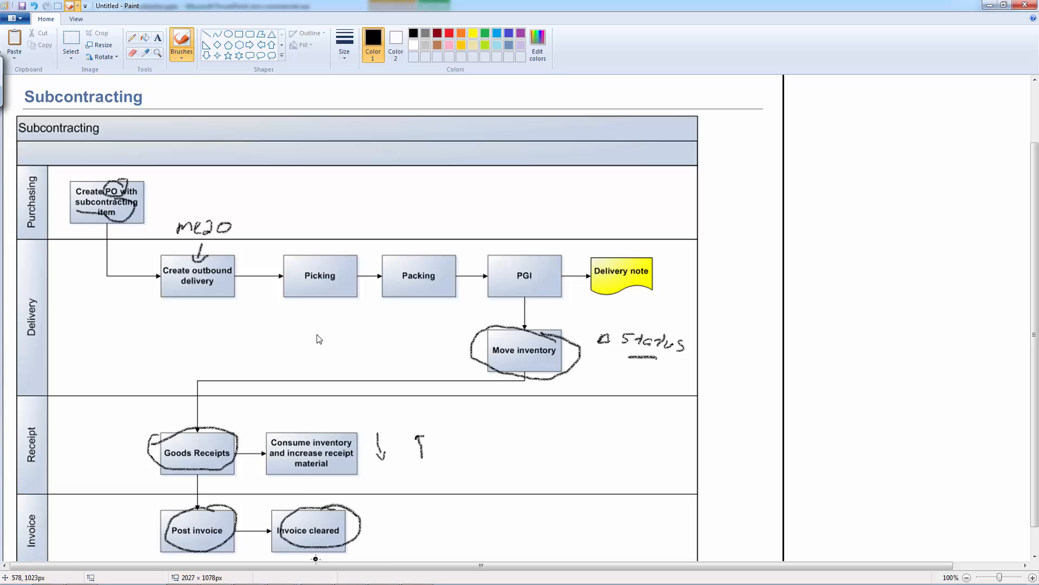
pyautogui.moveTo(168, 530)
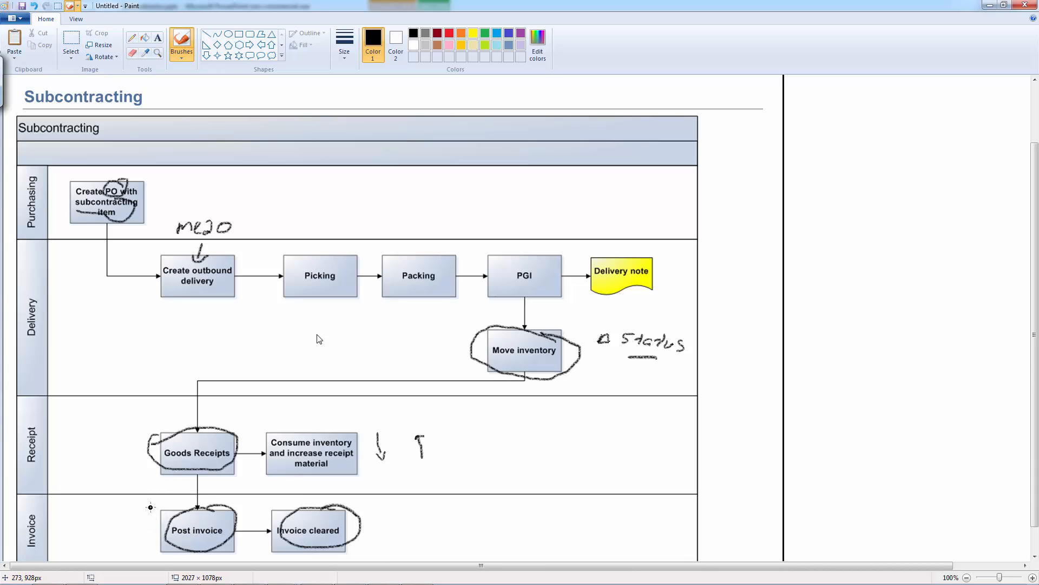
pyautogui.moveTo(47, 506)
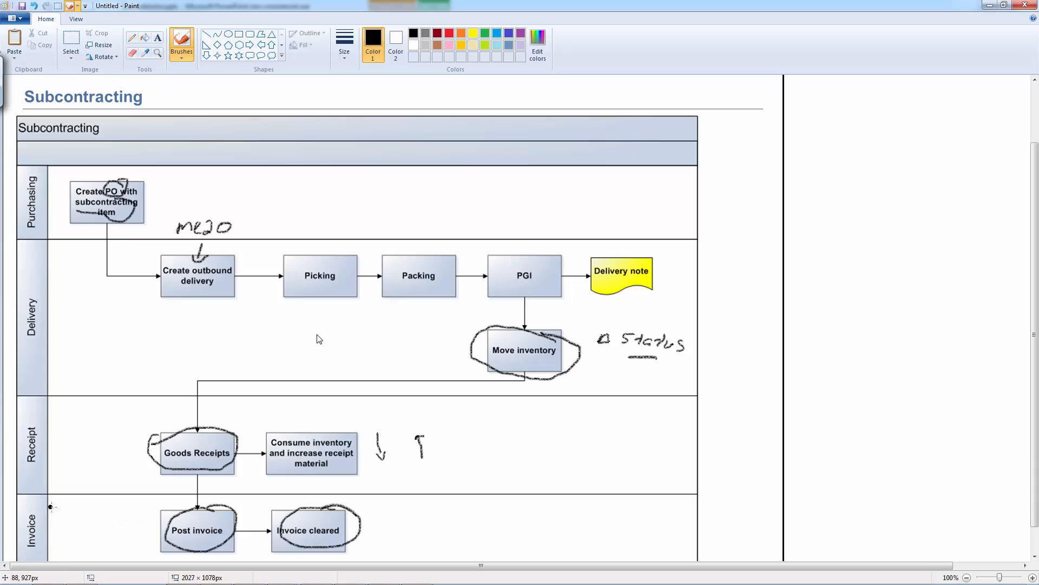
pyautogui.moveTo(60, 503); pyautogui.dragTo(84, 504)
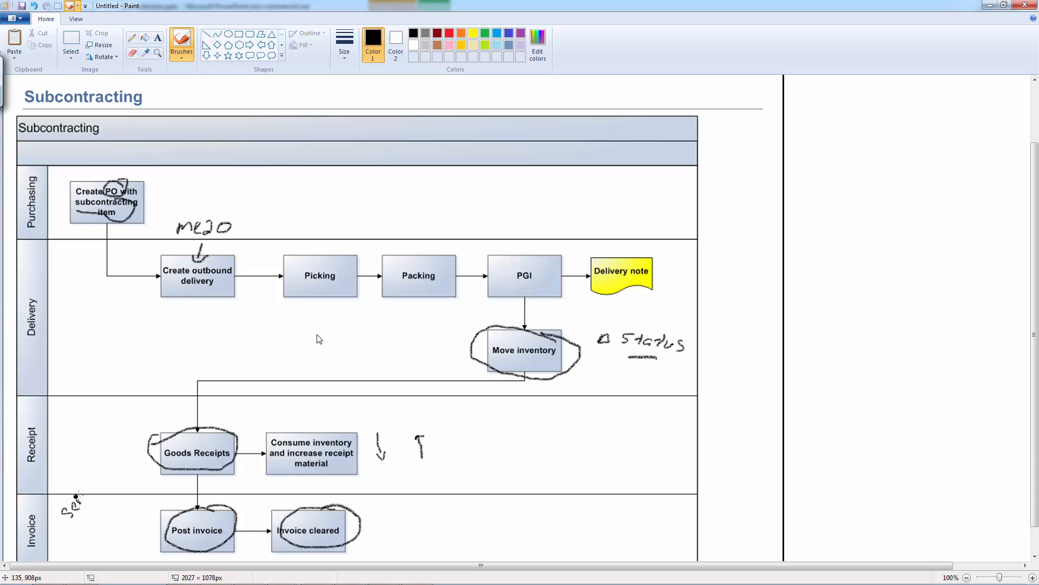
pyautogui.moveTo(63, 501); pyautogui.dragTo(106, 474)
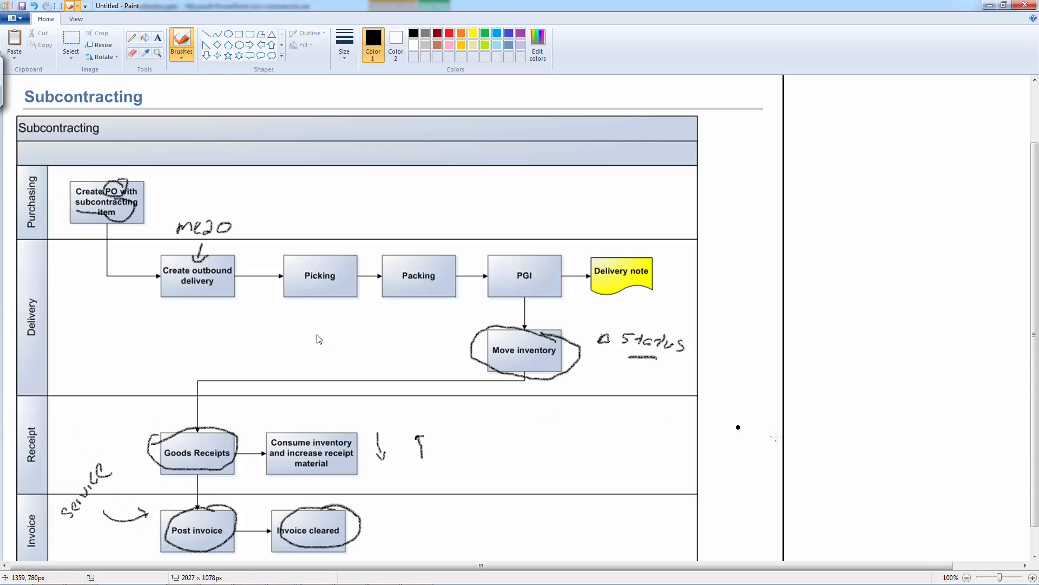
pyautogui.moveTo(805, 498)
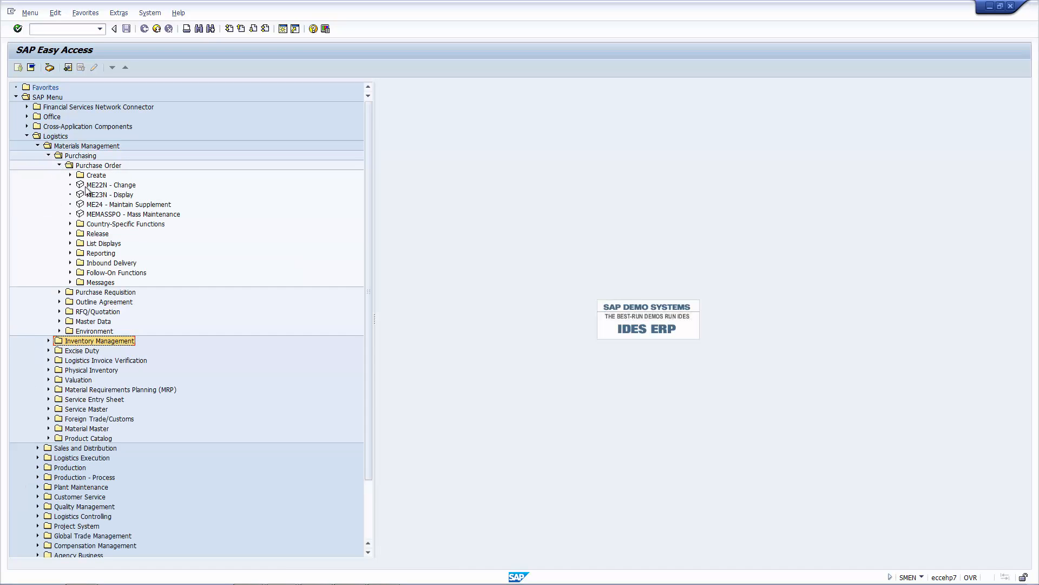
# Start the ME21N create purchase order transaction from the Easy Access menu
pyautogui.click(70, 176)
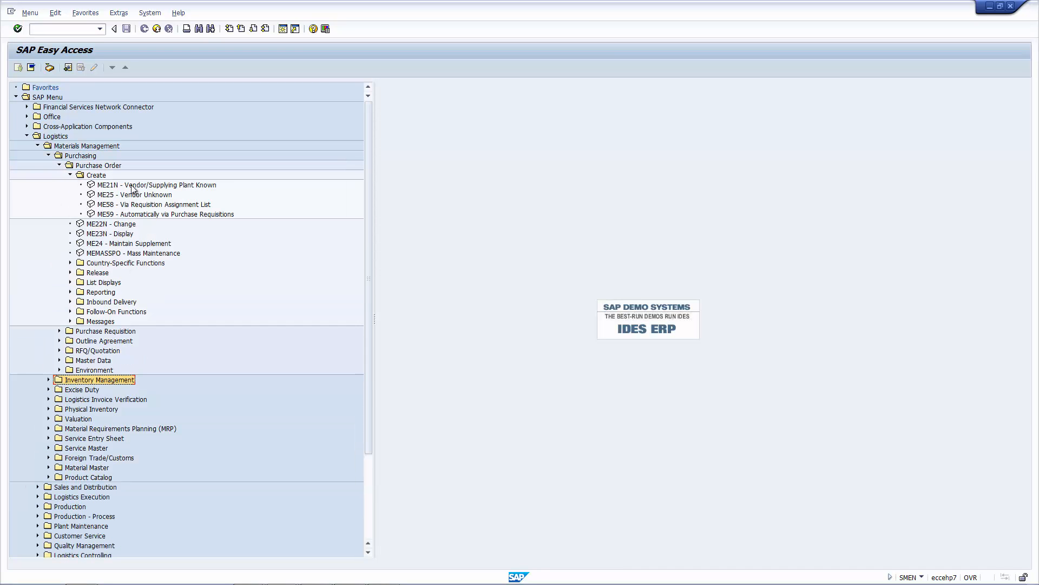
pyautogui.doubleClick(133, 184)
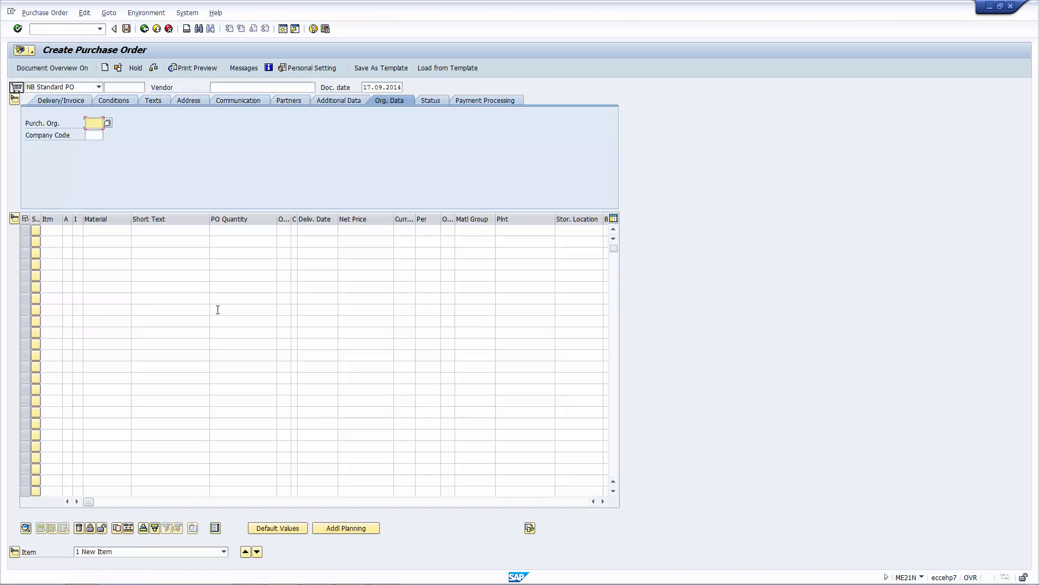
pyautogui.click(92, 122)
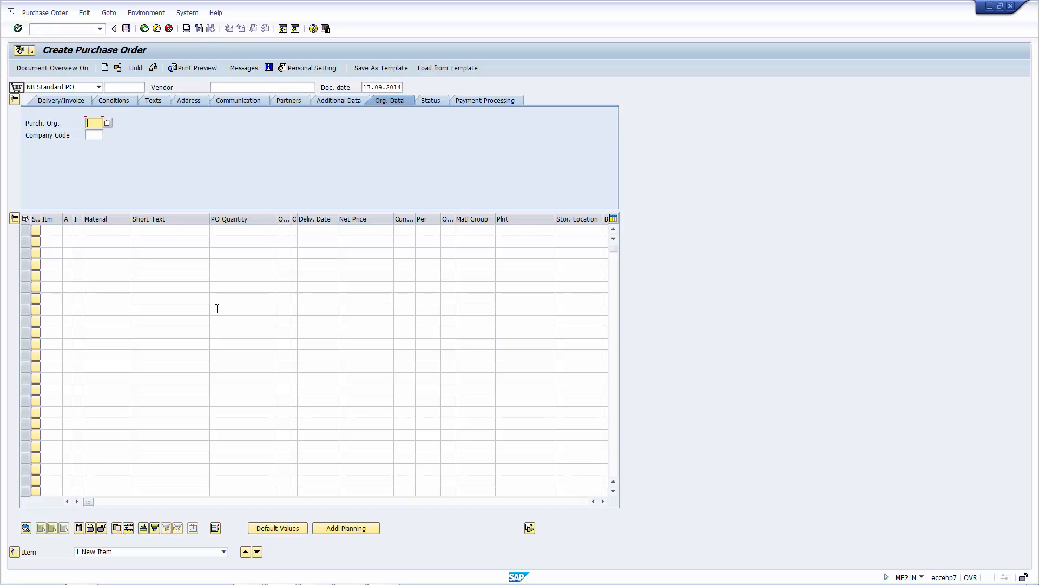
pyautogui.click(261, 86)
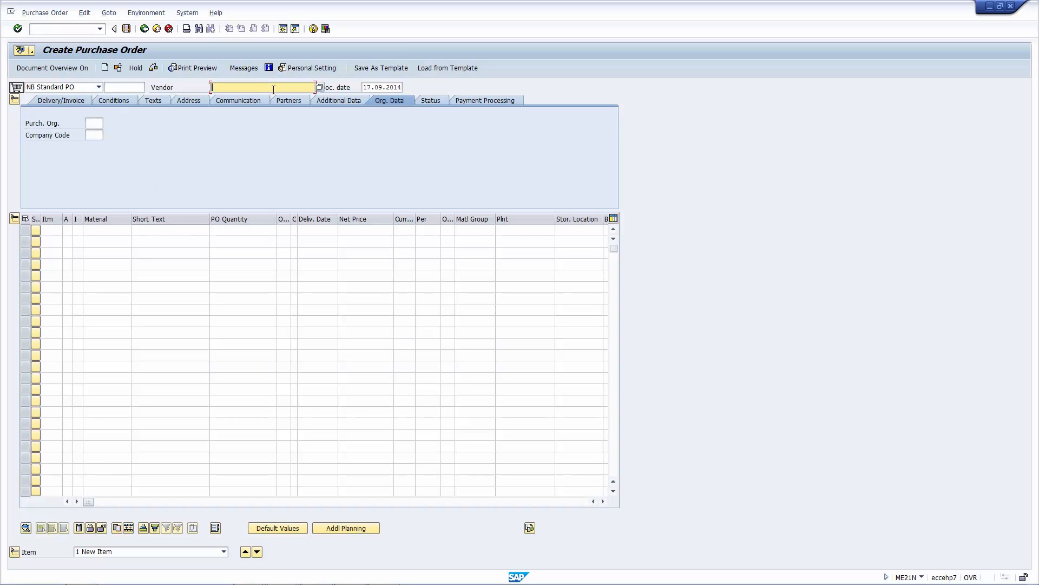
pyautogui.write('0000100433')
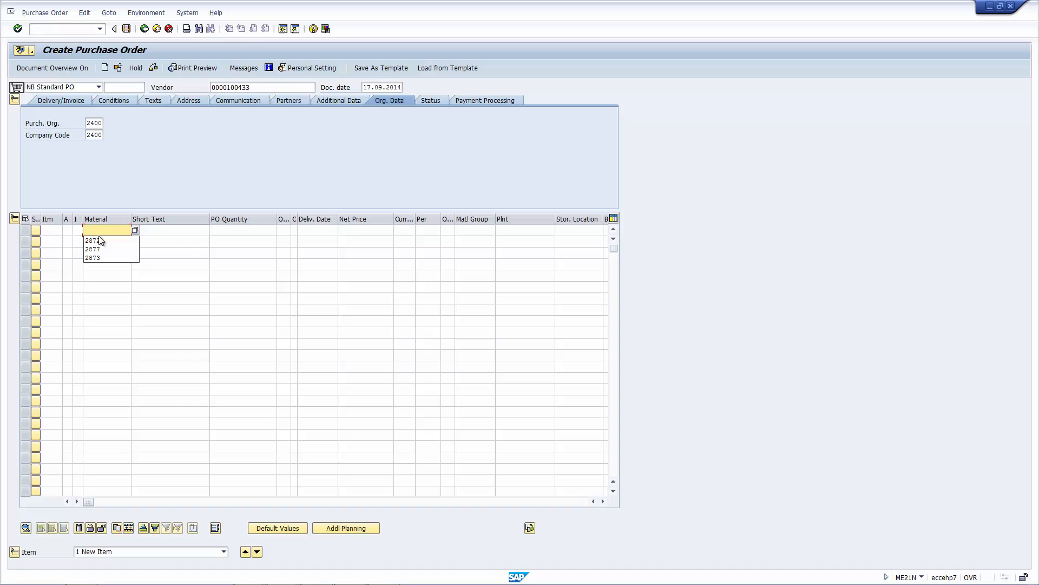
pyautogui.click(92, 239)
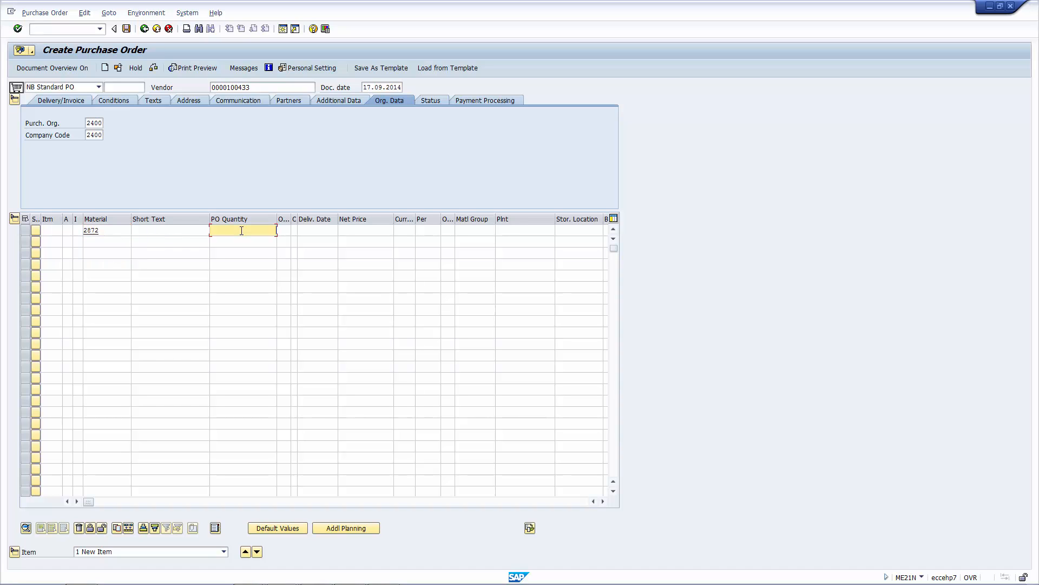
pyautogui.write('50')
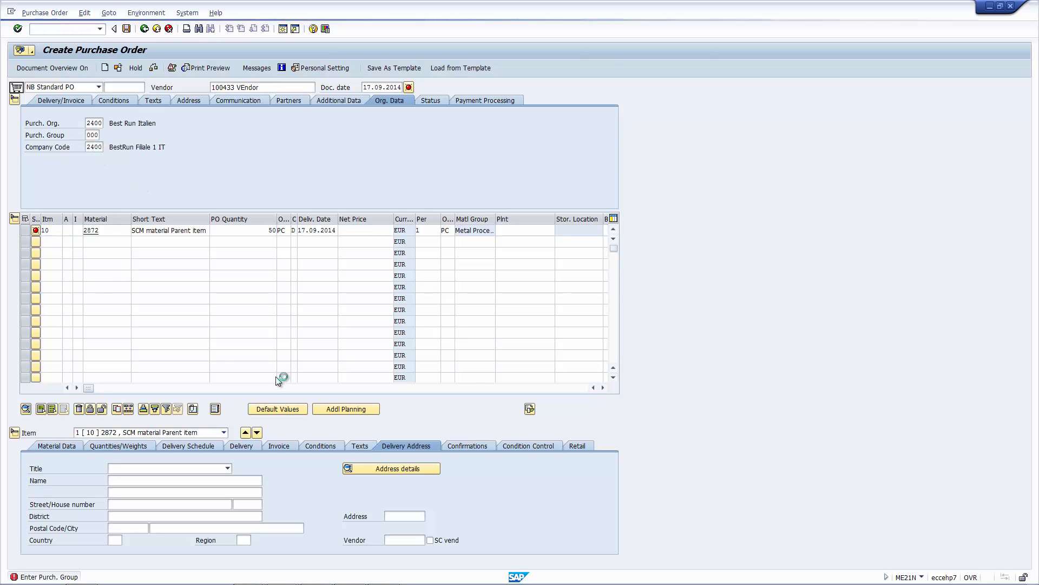
# Assign plant 2400 to the item and set its net price to 10,00 EUR
pyautogui.write('24')
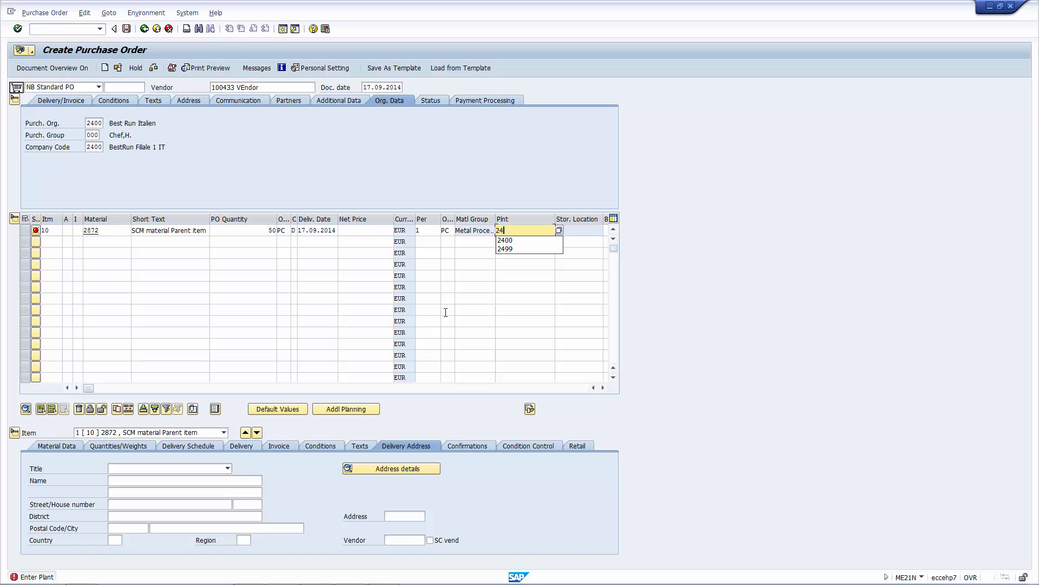
pyautogui.click(504, 239)
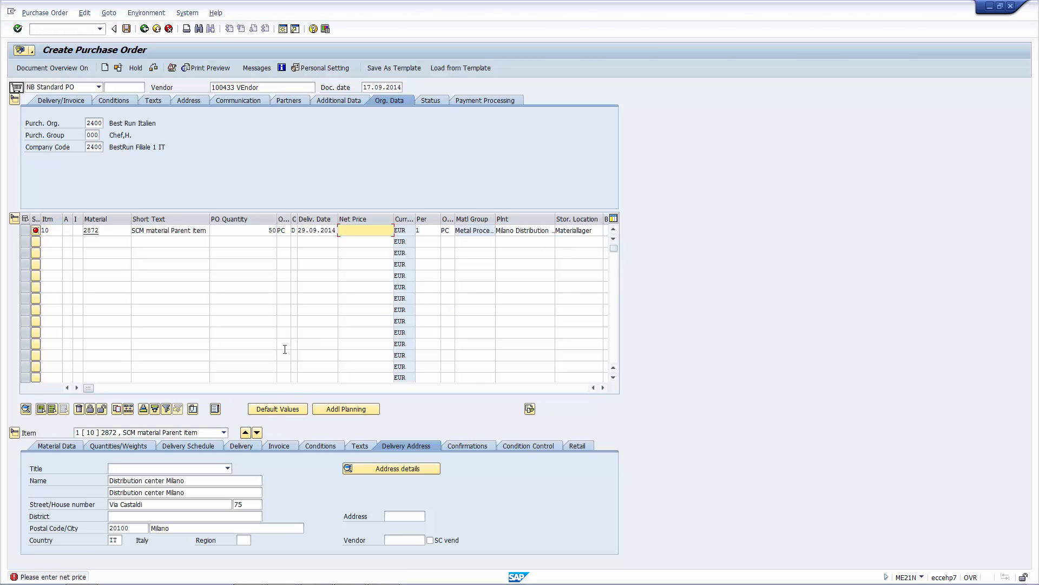
pyautogui.write('10,00')
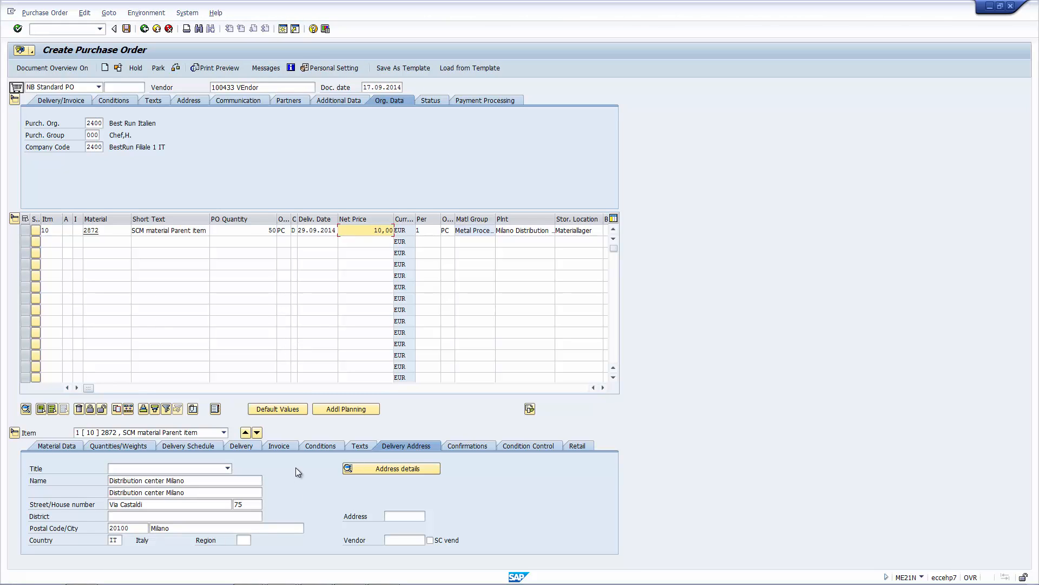
pyautogui.moveTo(295, 464)
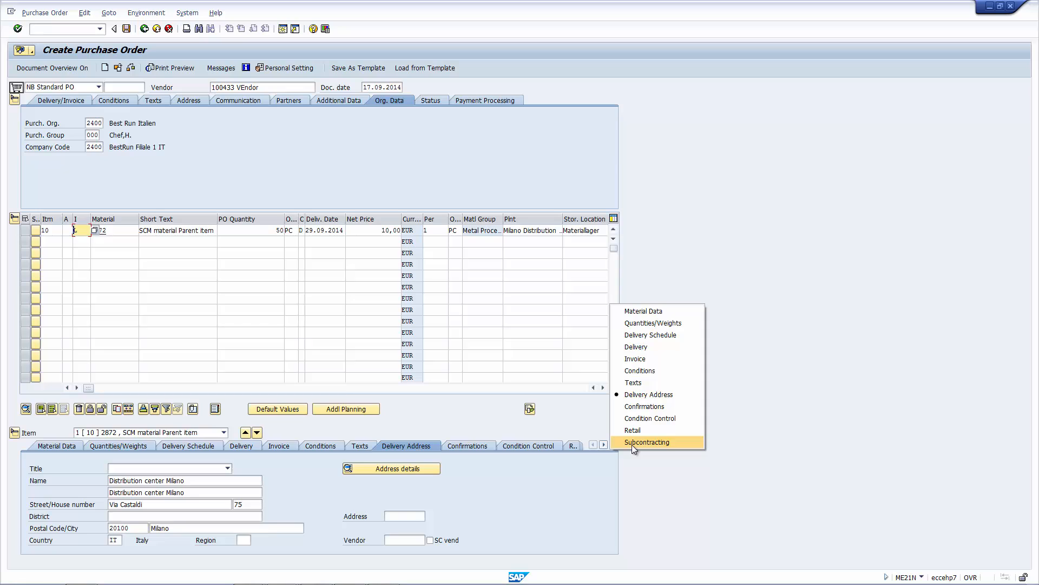
# Show the subcontracting details of item 10 with item category L
pyautogui.click(646, 442)
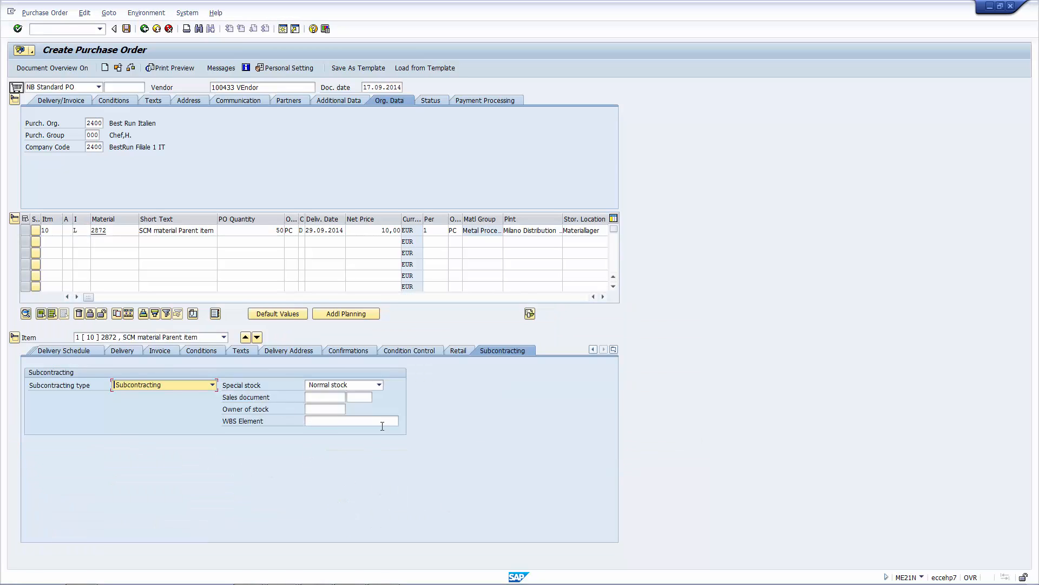
pyautogui.click(379, 384)
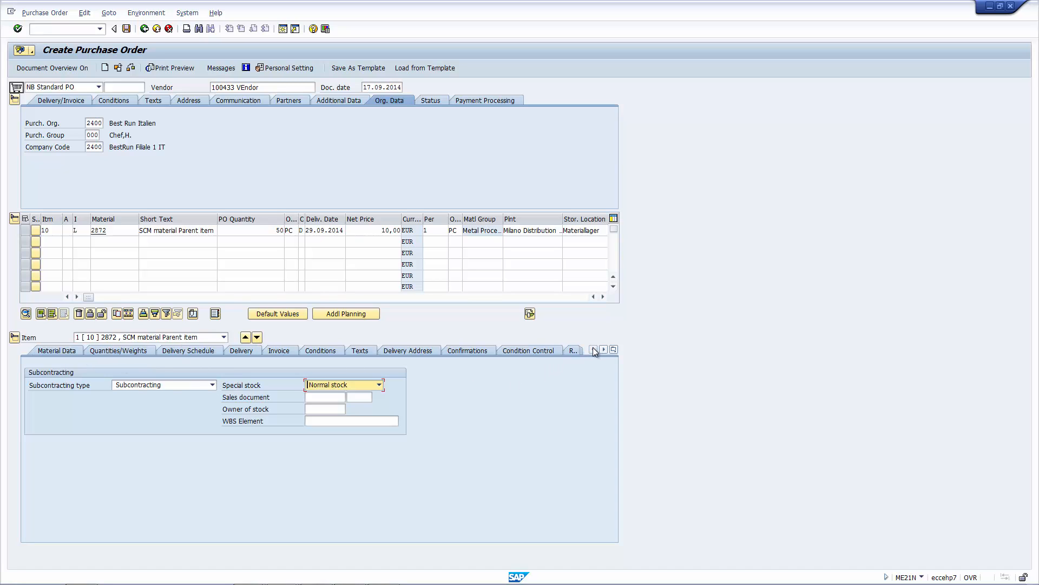
# Show the component overview of item 2872 via its material data, listing child material 2873
pyautogui.click(56, 351)
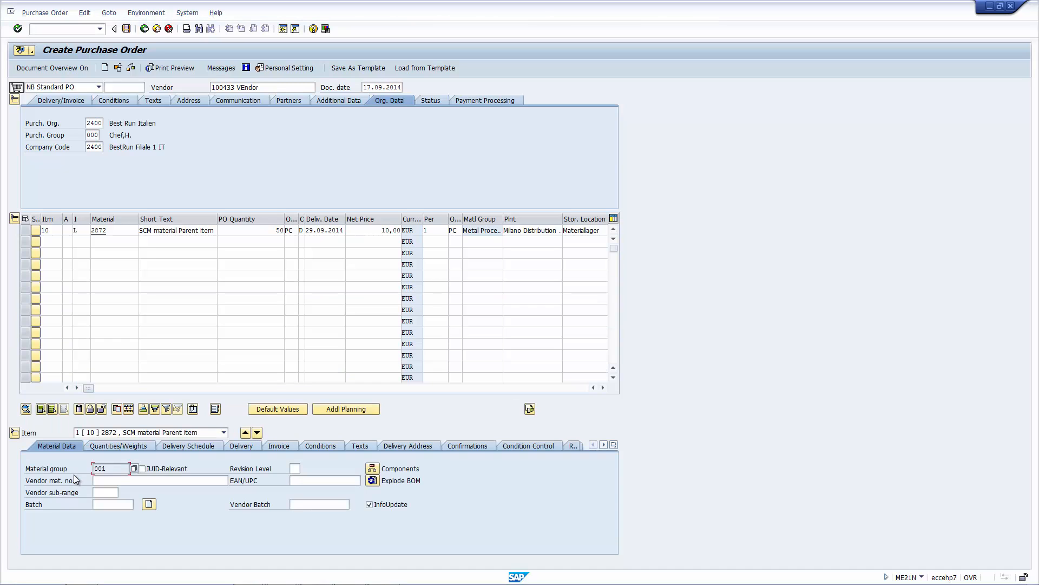
pyautogui.click(373, 467)
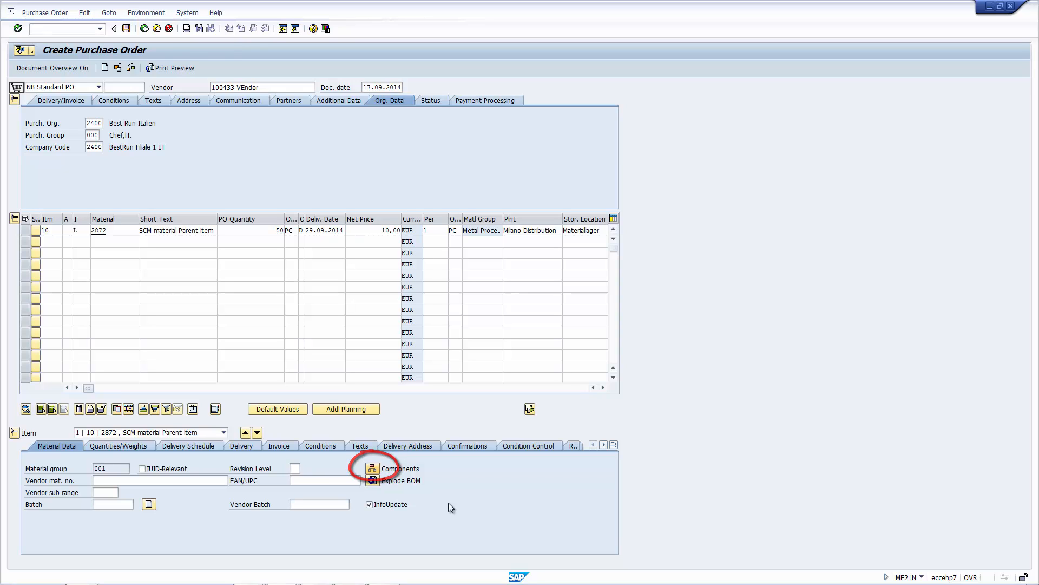
pyautogui.click(371, 468)
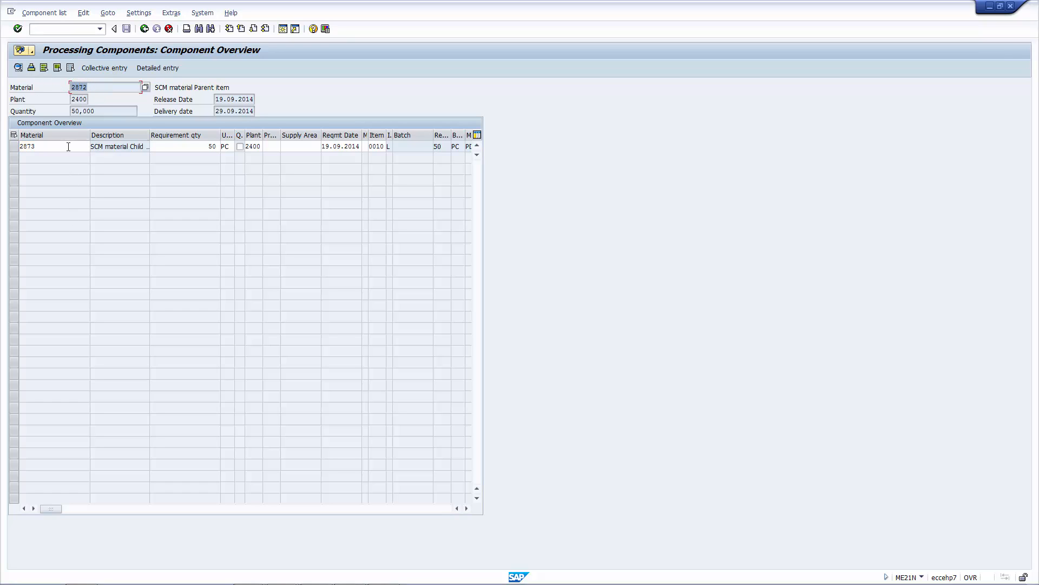
pyautogui.click(43, 146)
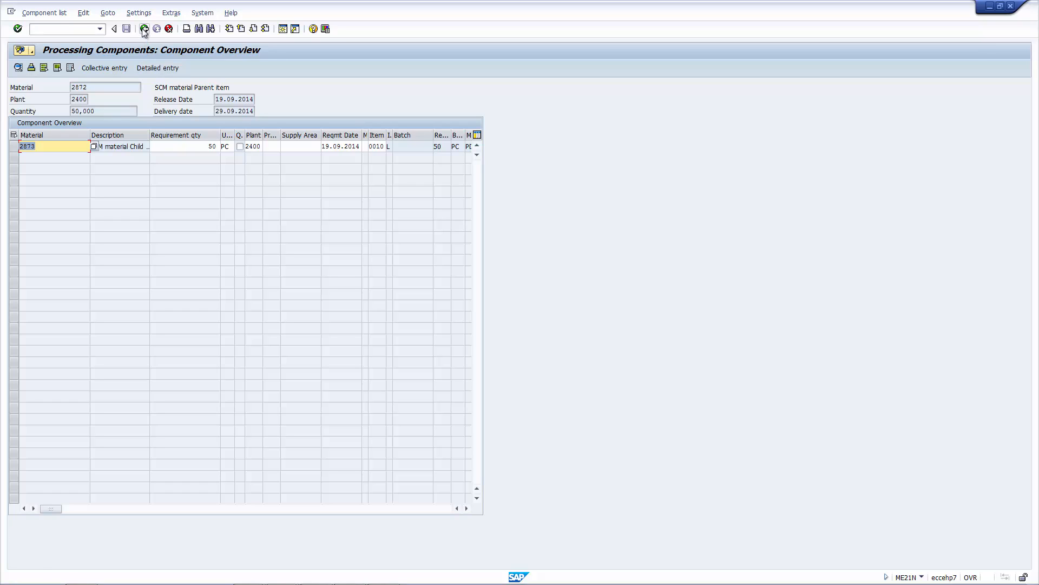
pyautogui.click(145, 29)
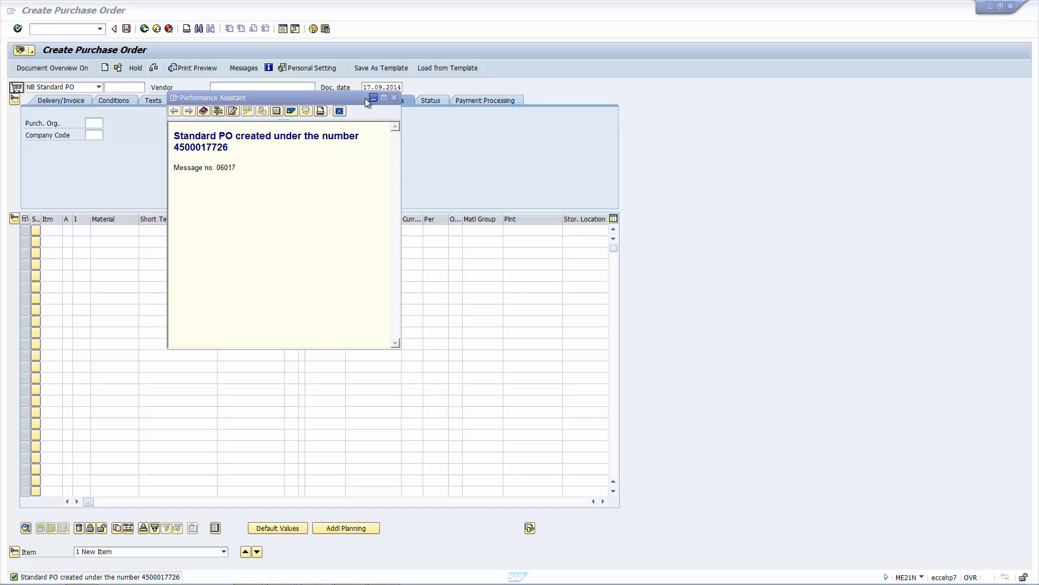
pyautogui.click(394, 97)
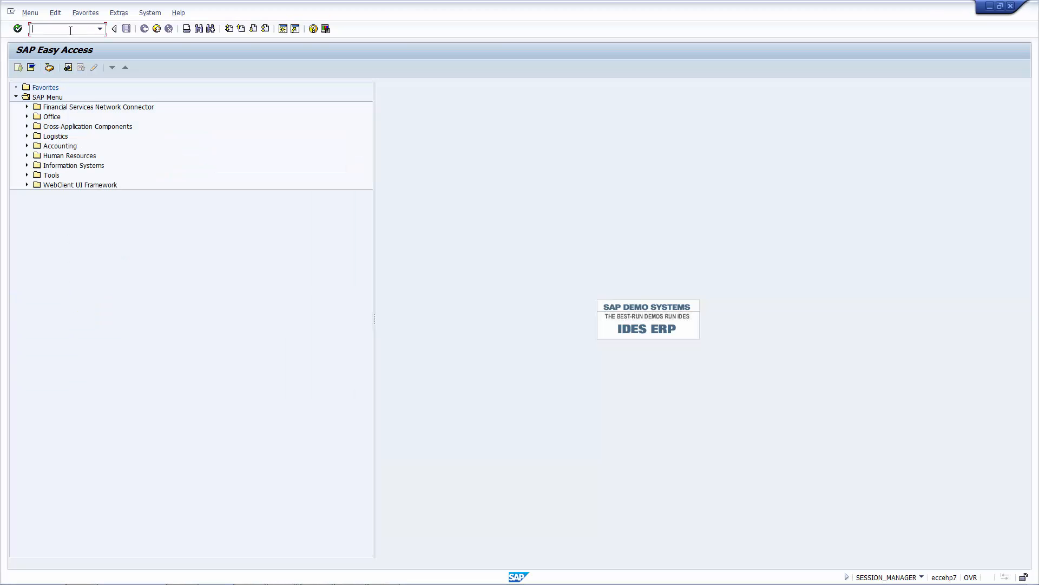
# Run ME2O stock monitoring for vendor 100433, plant 2400, and select component 2873 short by 50 PC
pyautogui.write('/nme')
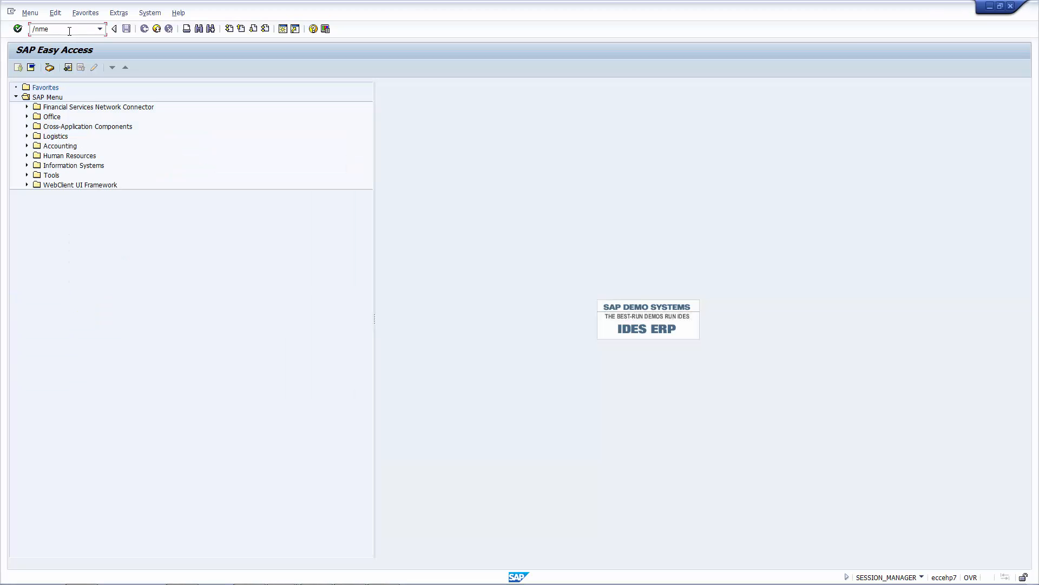
pyautogui.write('20')
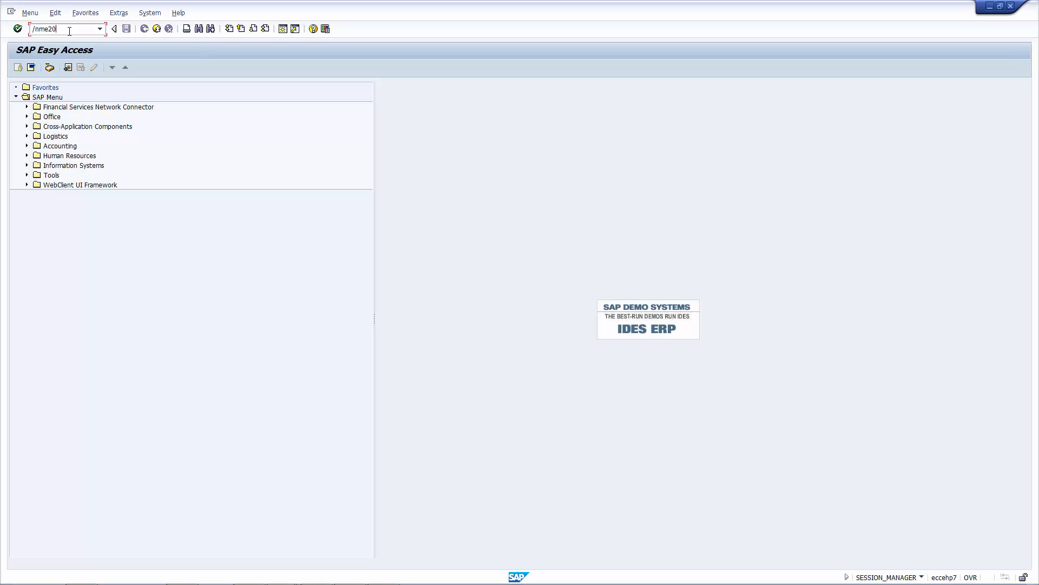
pyautogui.press('Enter')
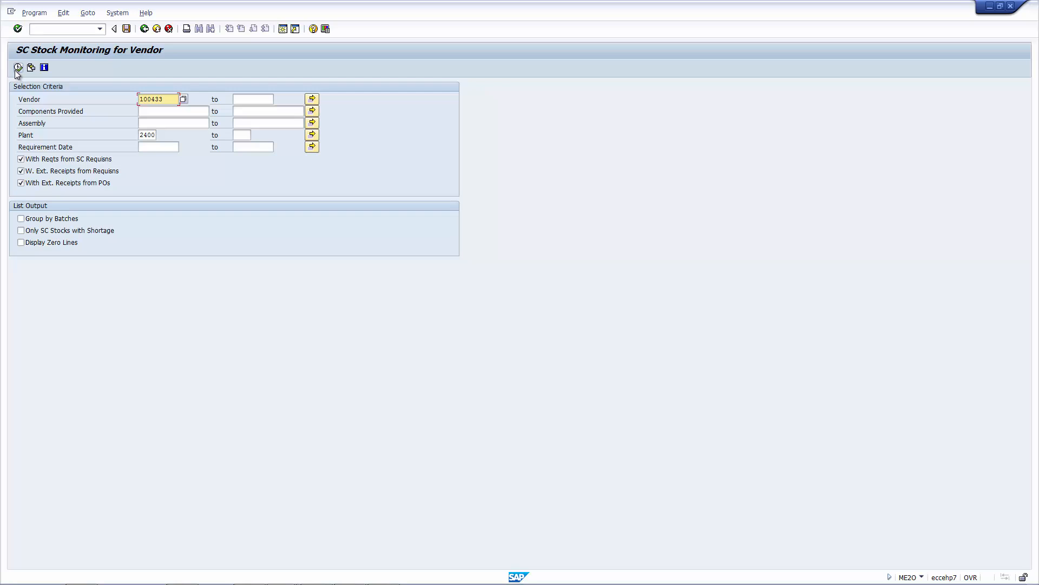
pyautogui.click(19, 67)
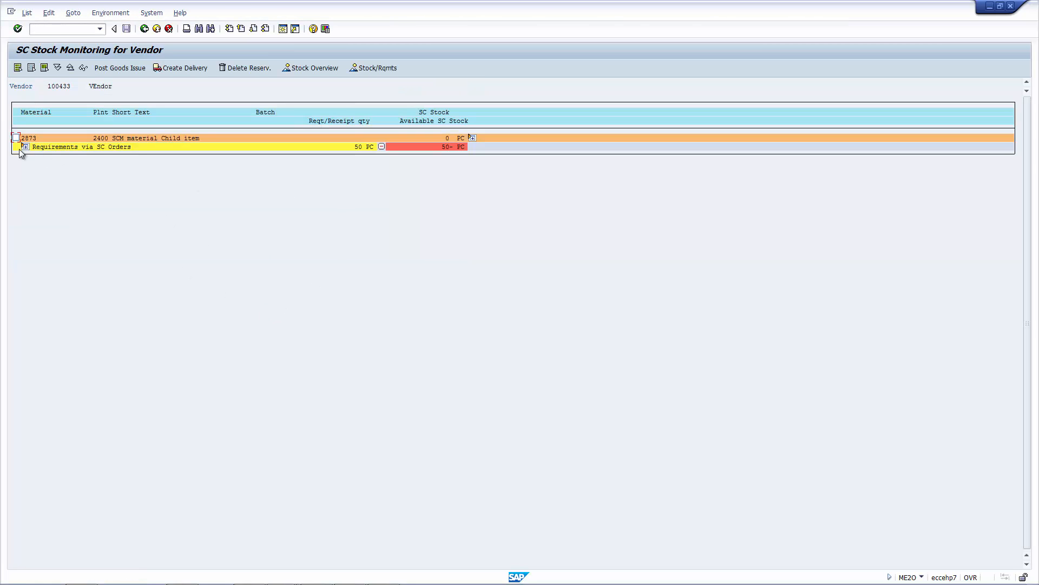
pyautogui.click(14, 138)
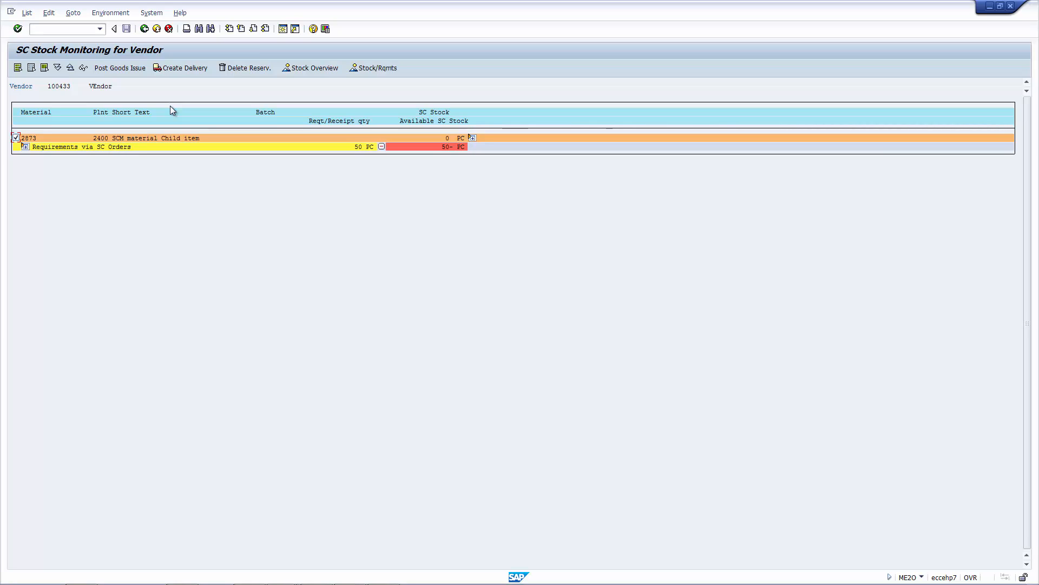
pyautogui.click(184, 67)
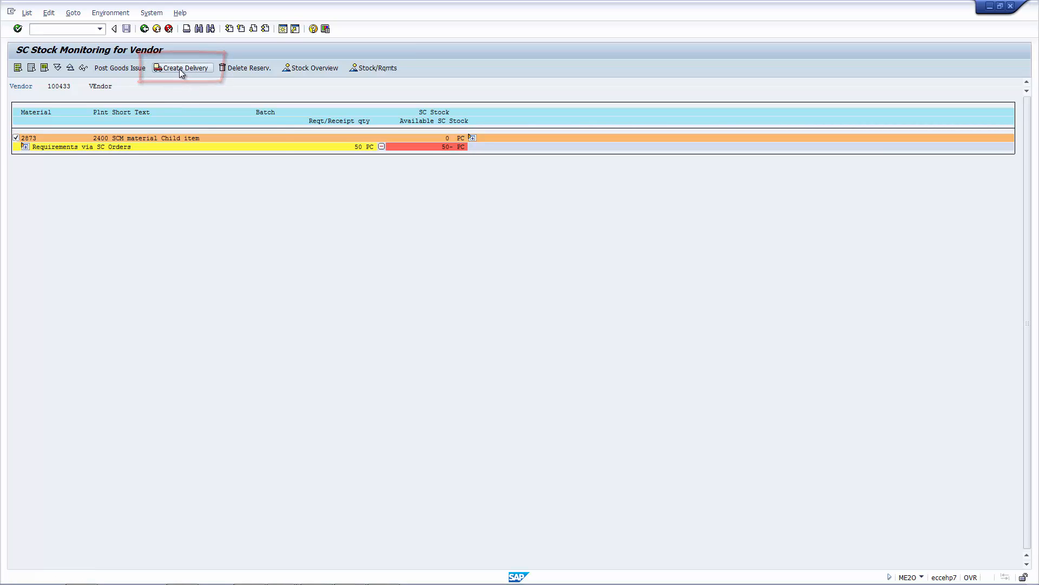
# Create a 50 PC delivery of component 2873 to the vendor and confirm it
pyautogui.click(184, 68)
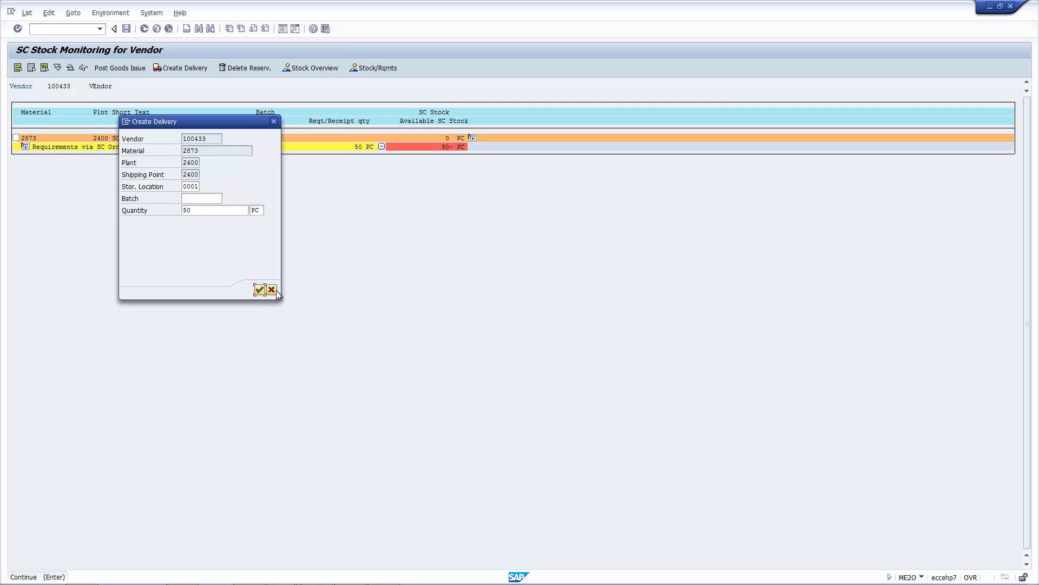
pyautogui.click(260, 289)
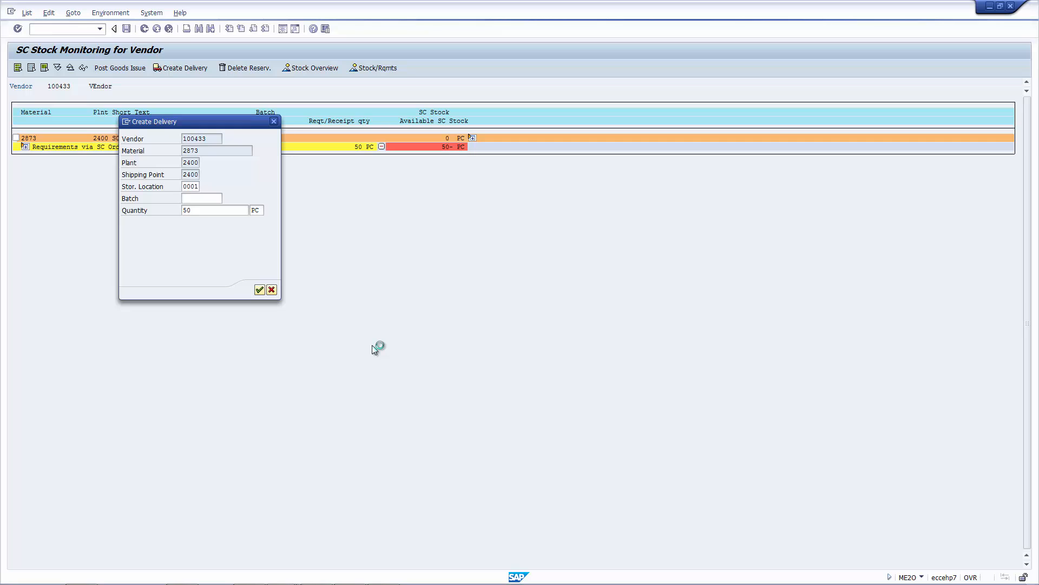
pyautogui.click(260, 290)
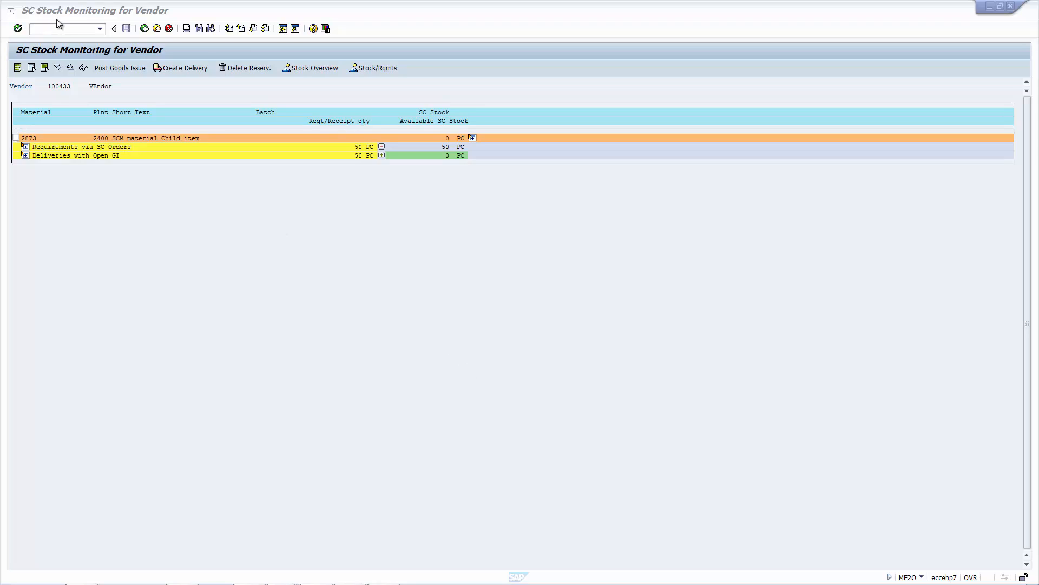
# Go to VL02N and load outbound delivery 80017561 to review picking of material 2873
pyautogui.write('/n')
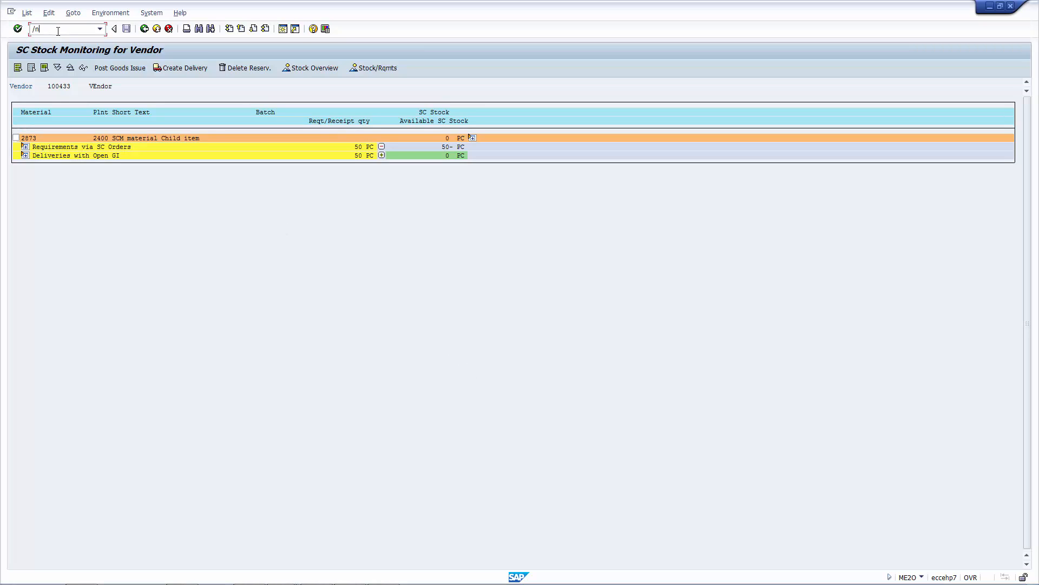
pyautogui.press('Enter')
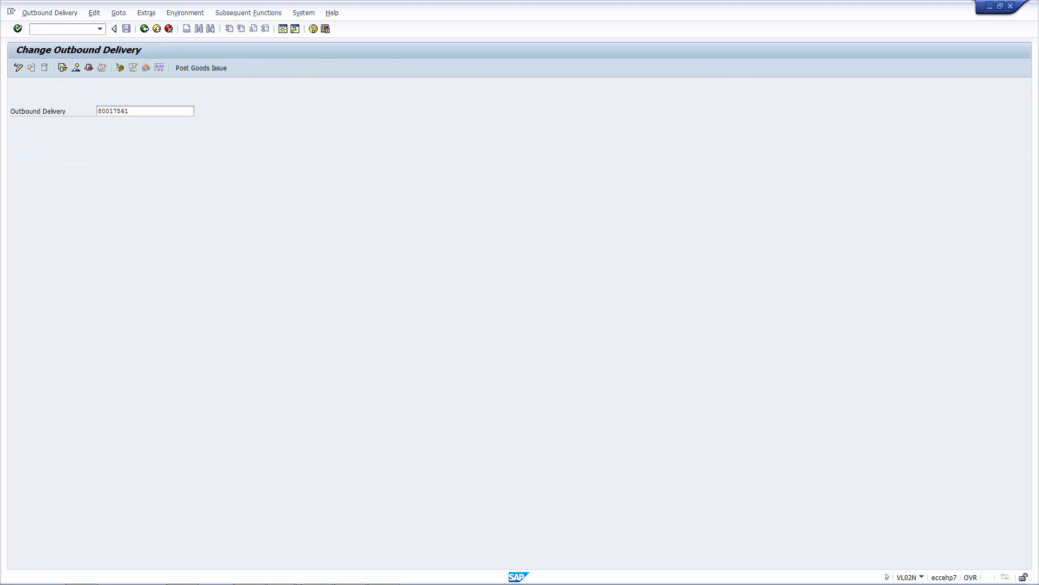
pyautogui.press('Enter')
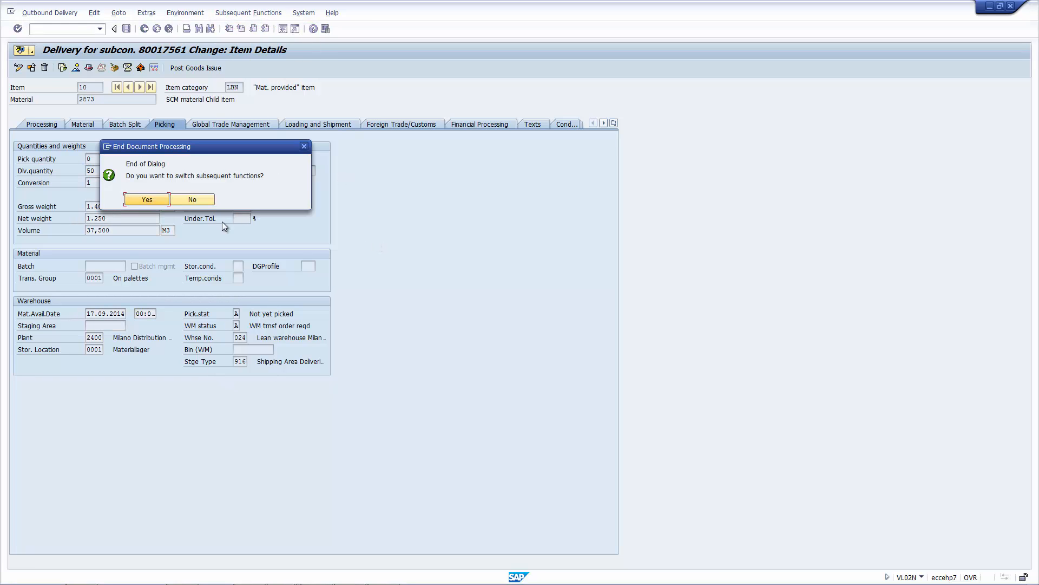
# Create the transfer order for delivery 80017561 in LT03, then reload the delivery now picked at 50
pyautogui.click(146, 199)
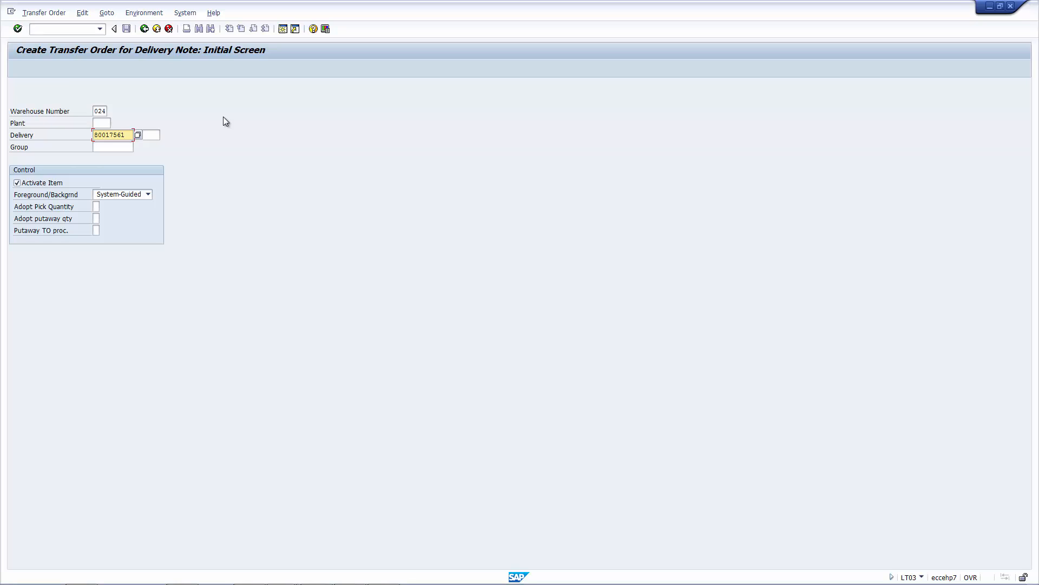
pyautogui.press('Enter')
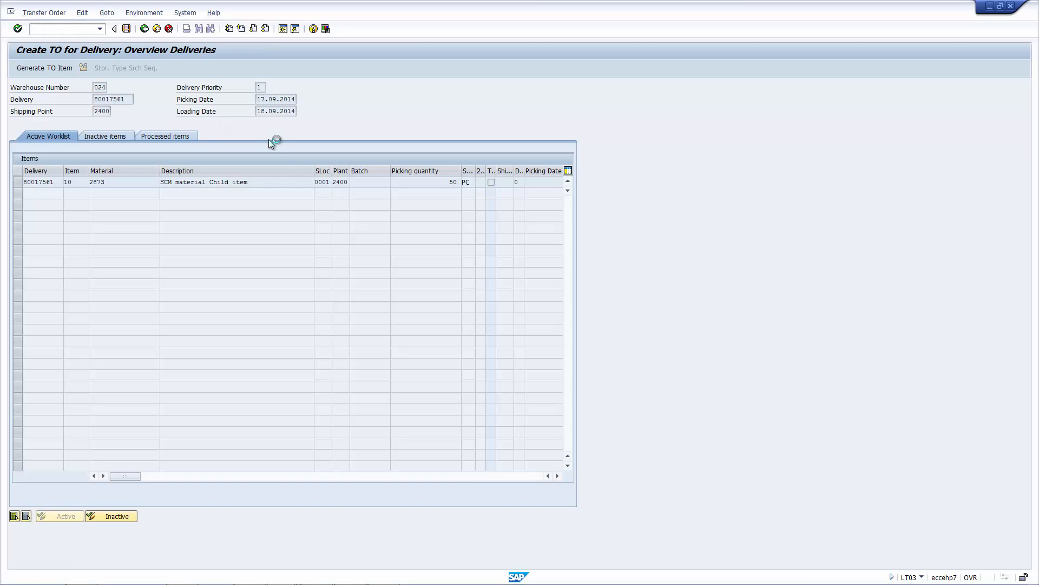
pyautogui.click(127, 29)
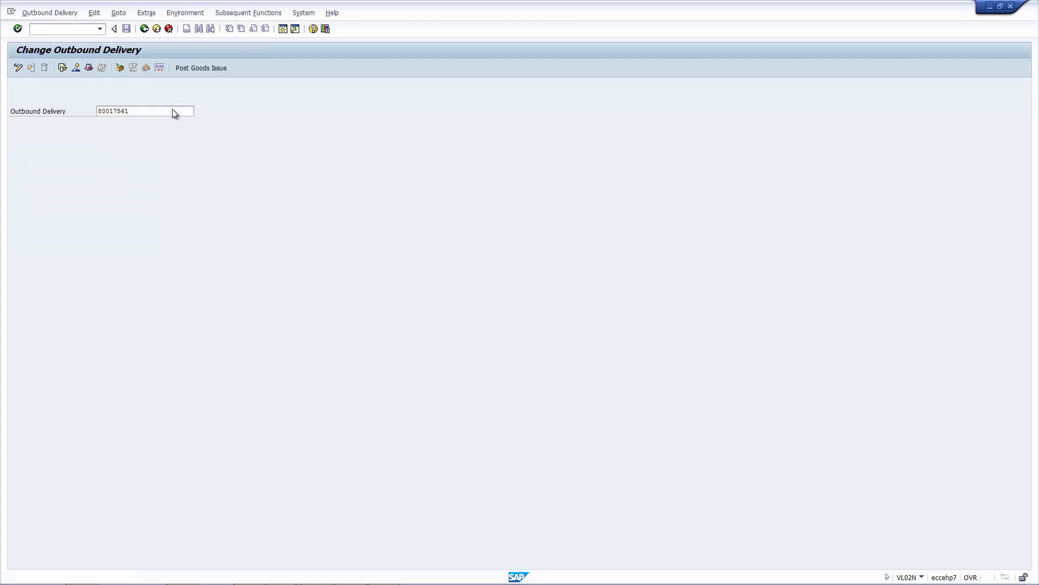
pyautogui.press('Enter')
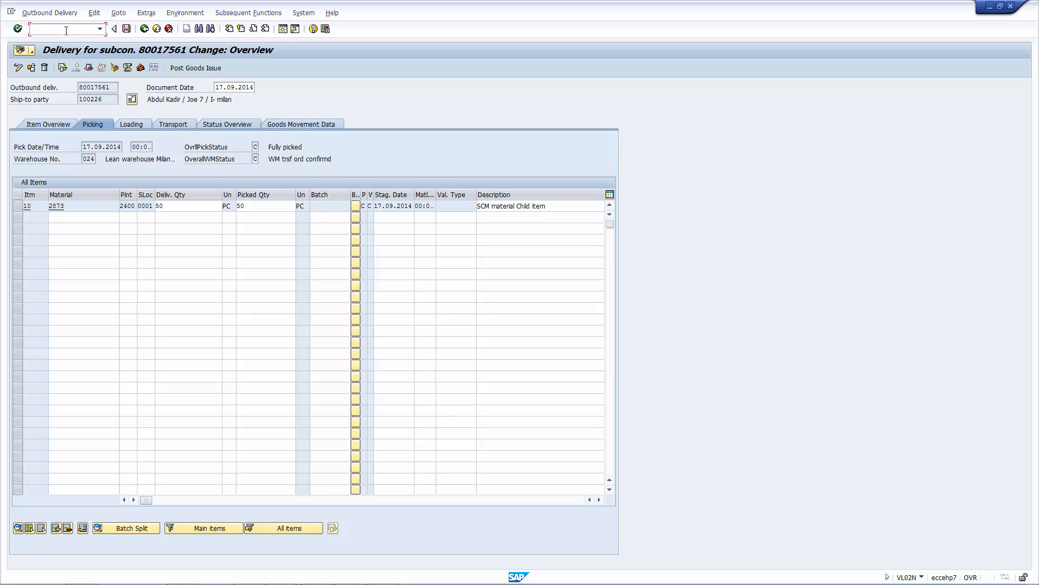
# Call up MMBE stock overview for child material 2873 at plant 2400
pyautogui.write('/nmm')
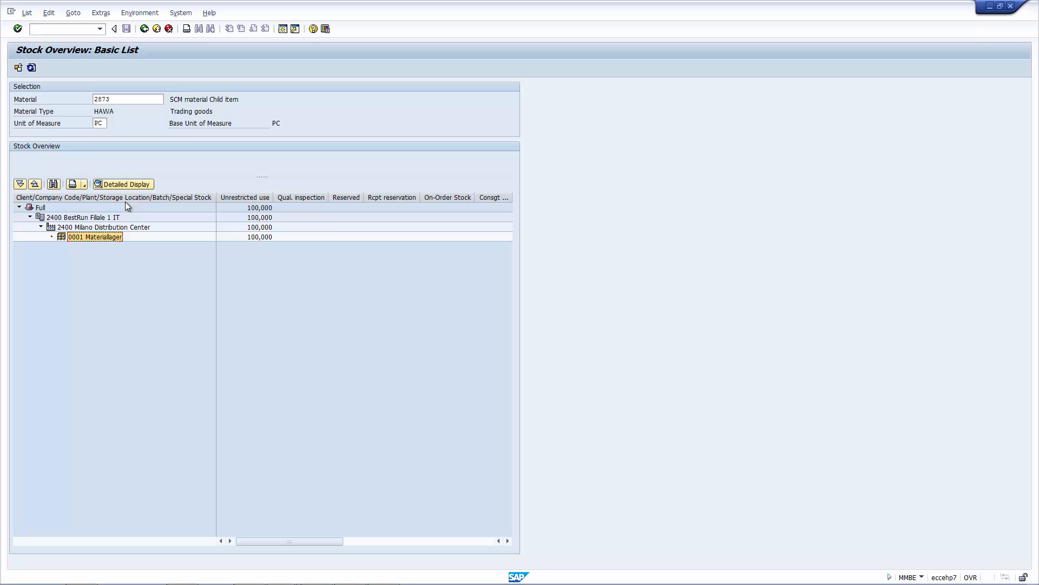
pyautogui.moveTo(187, 339)
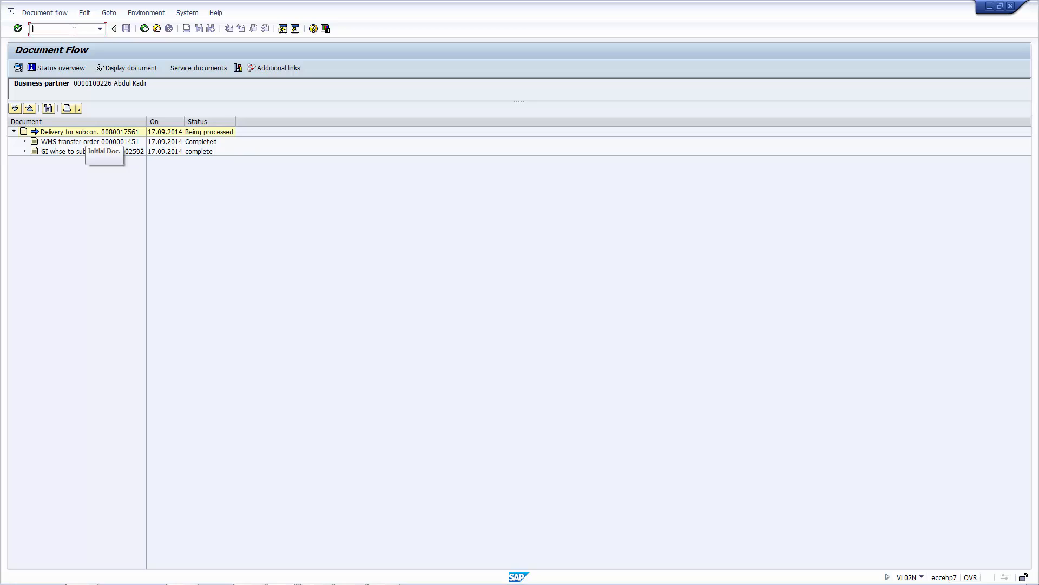
# Leave the delivery display with /n to start the MMBE stock check for material 2873
pyautogui.write('/n')
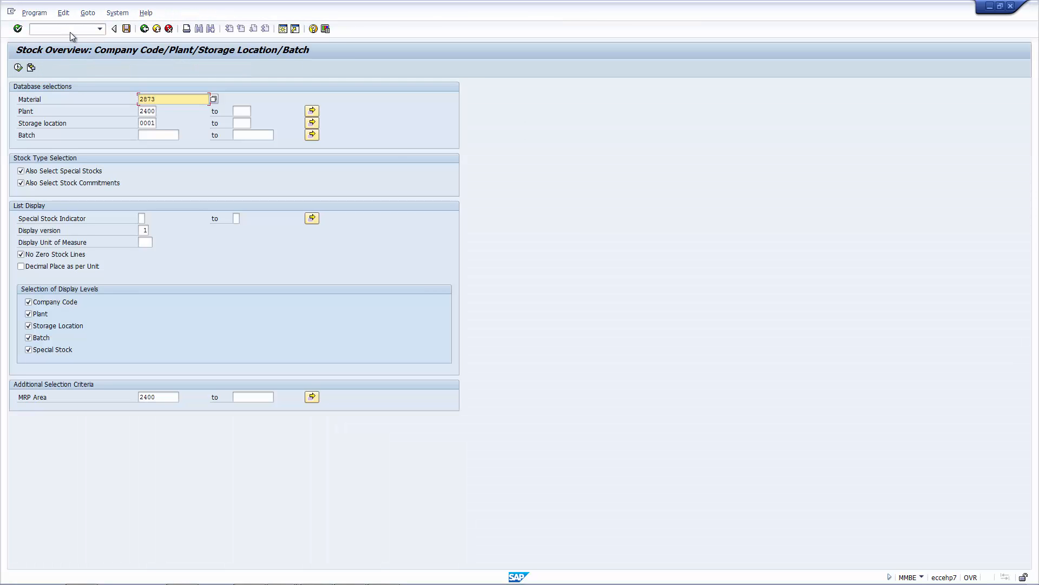
# Run the stock overview for 2873 showing 50,000 at 0001 and 50,000 provided to vendor
pyautogui.click(172, 97)
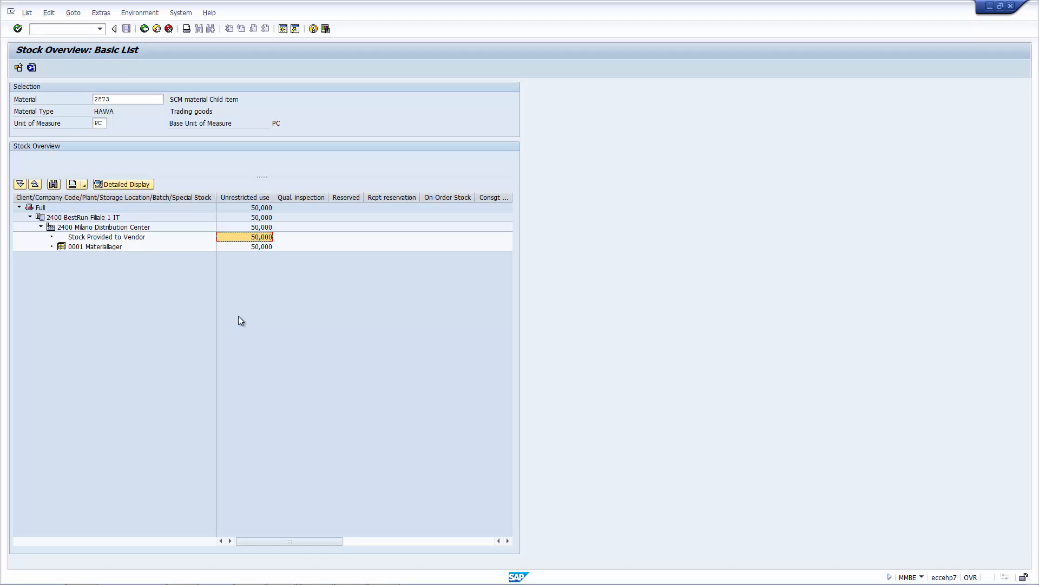
pyautogui.moveTo(246, 323)
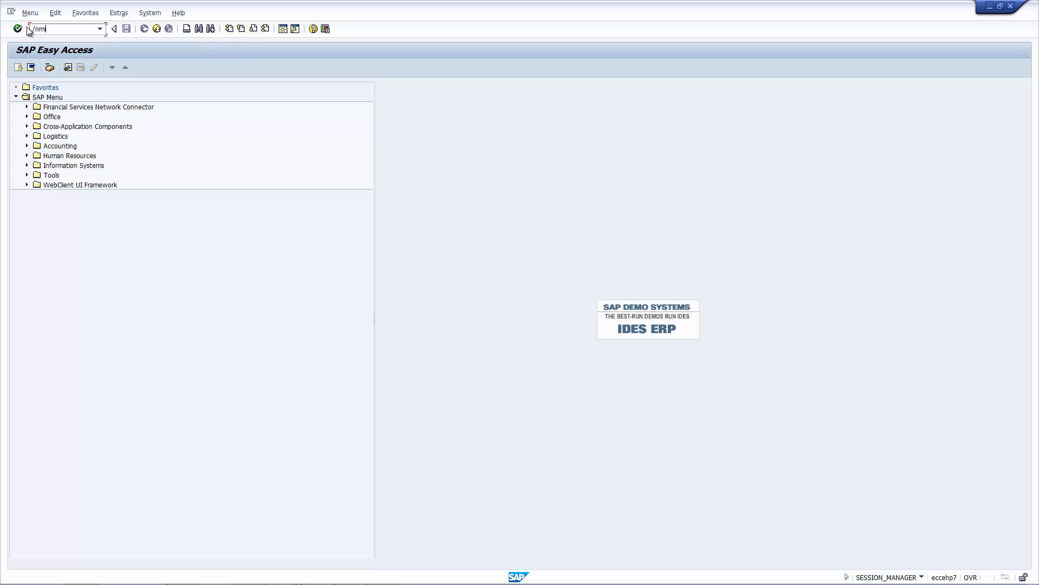
pyautogui.press('Enter')
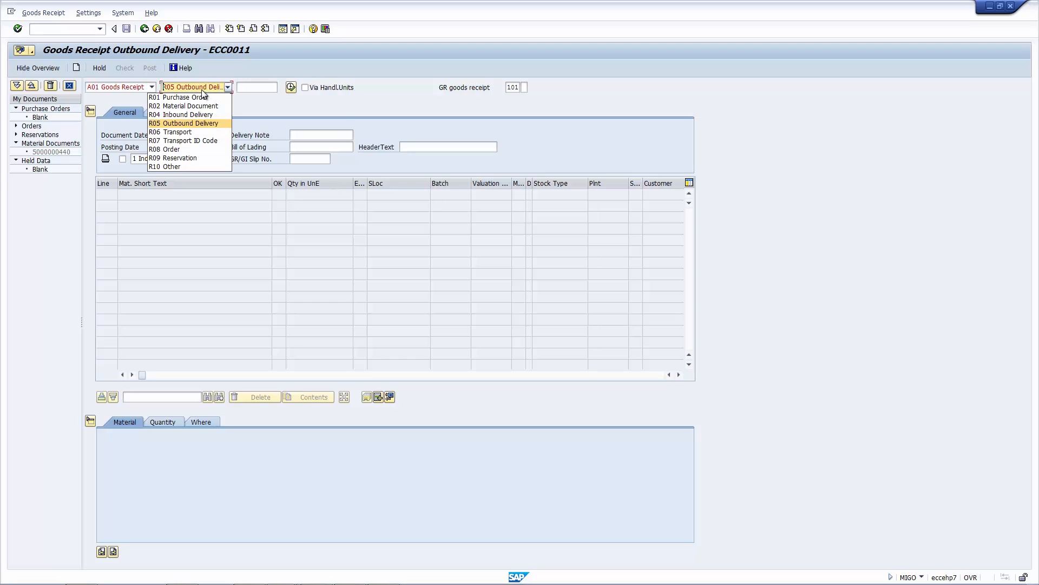
pyautogui.click(173, 97)
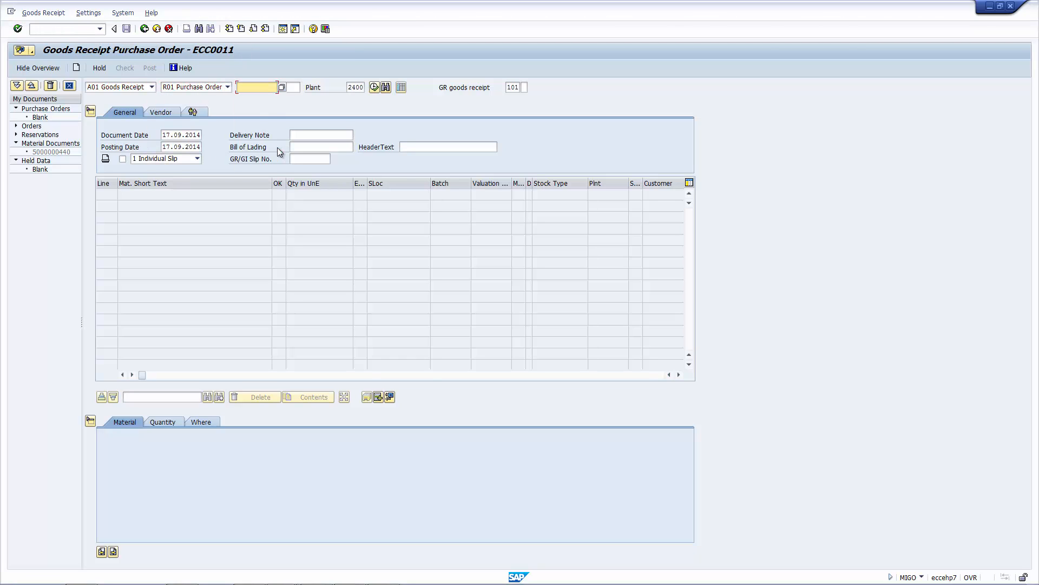
pyautogui.write('4500017726')
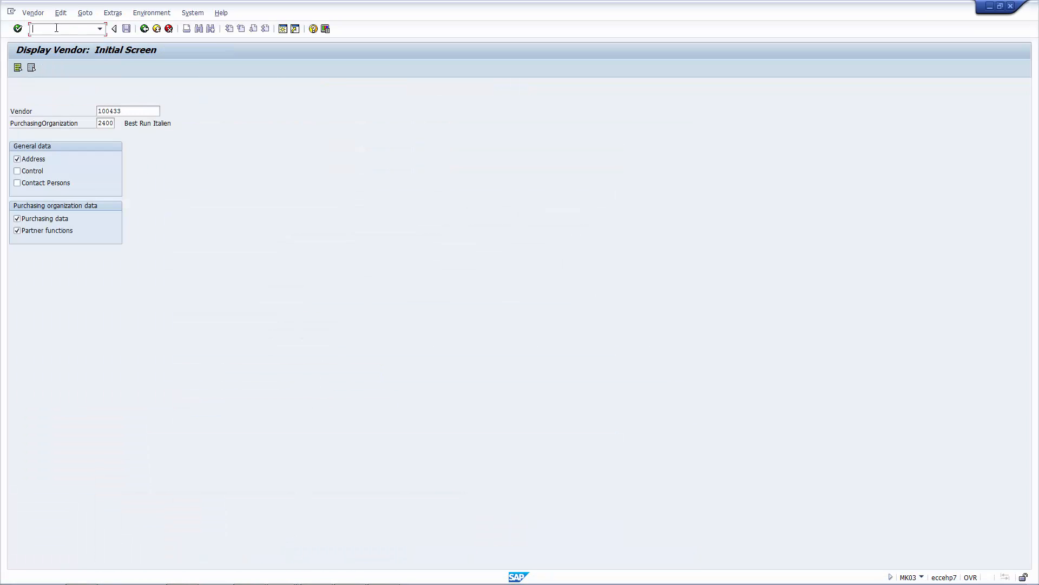
# Switch to MMBE to check on-order stock of parent material 2872
pyautogui.write('/nmmbe')
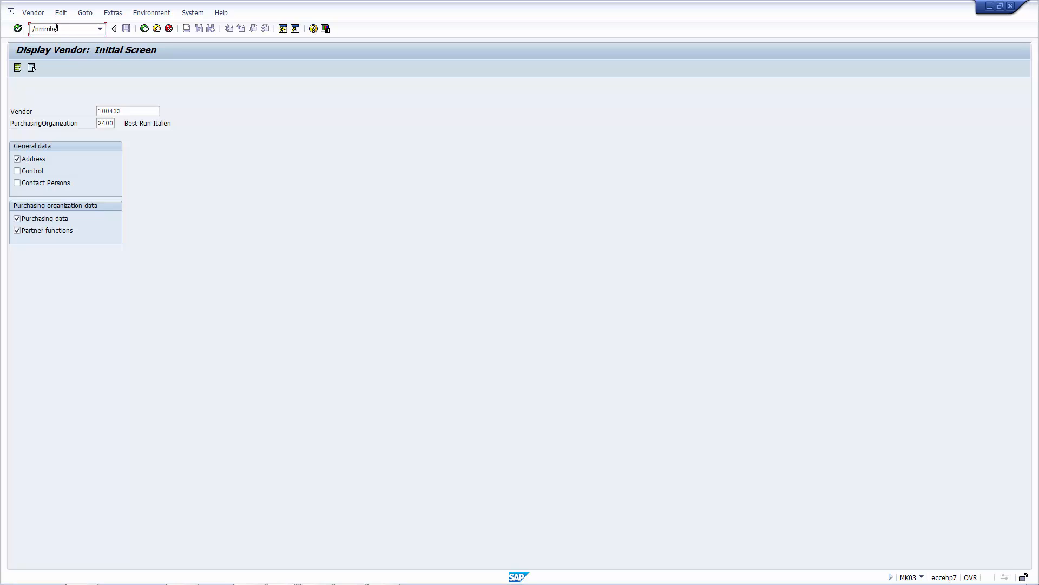
pyautogui.press('Enter')
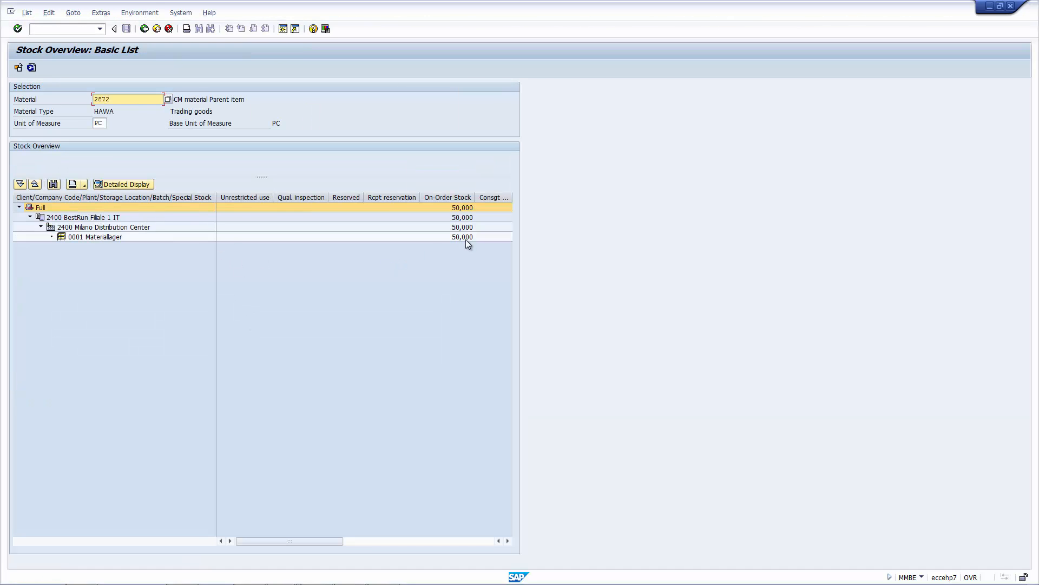
pyautogui.click(462, 236)
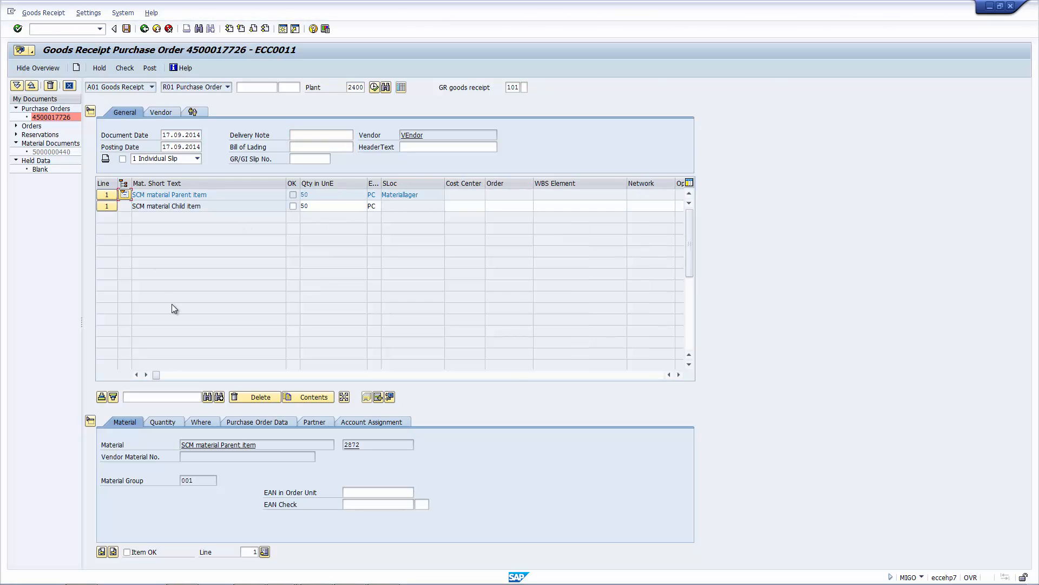
pyautogui.moveTo(165, 428)
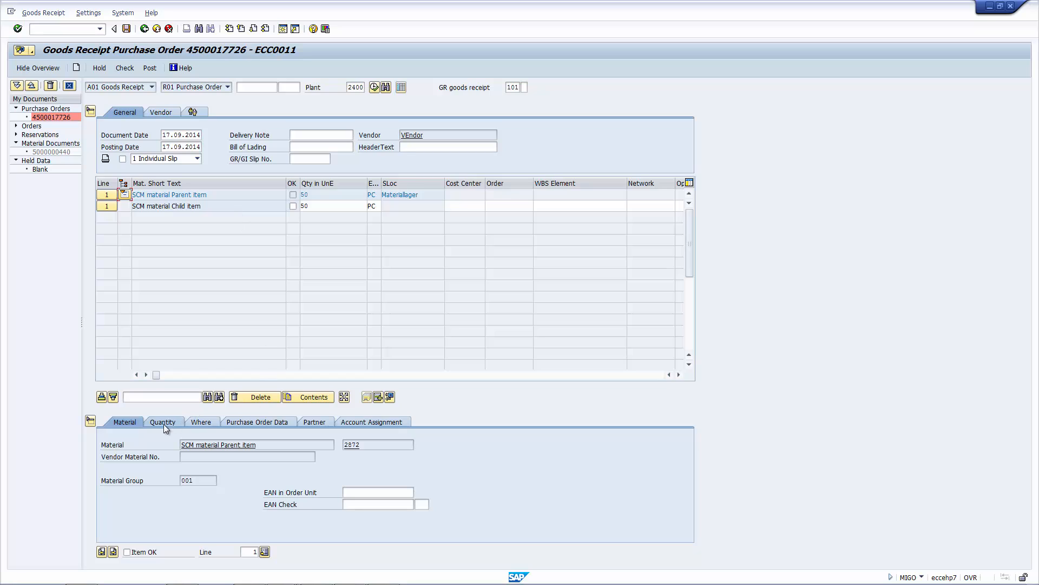
pyautogui.moveTo(173, 425)
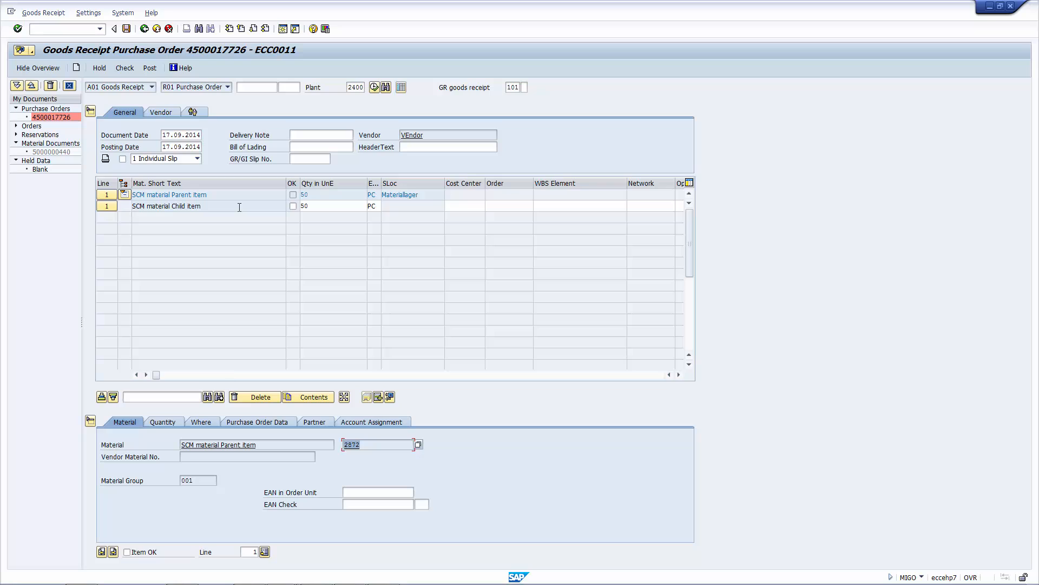
pyautogui.moveTo(227, 366)
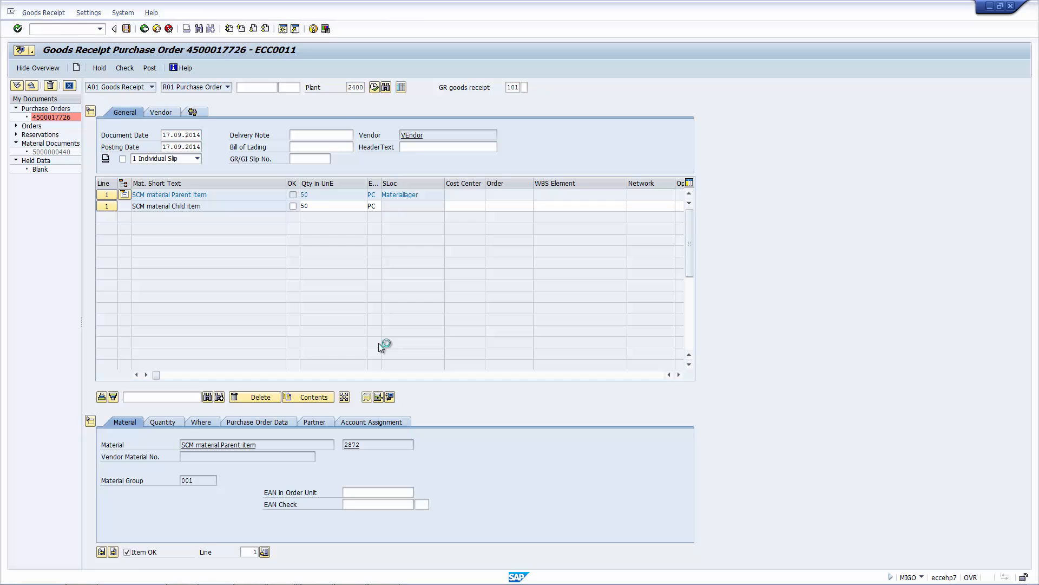
pyautogui.click(149, 67)
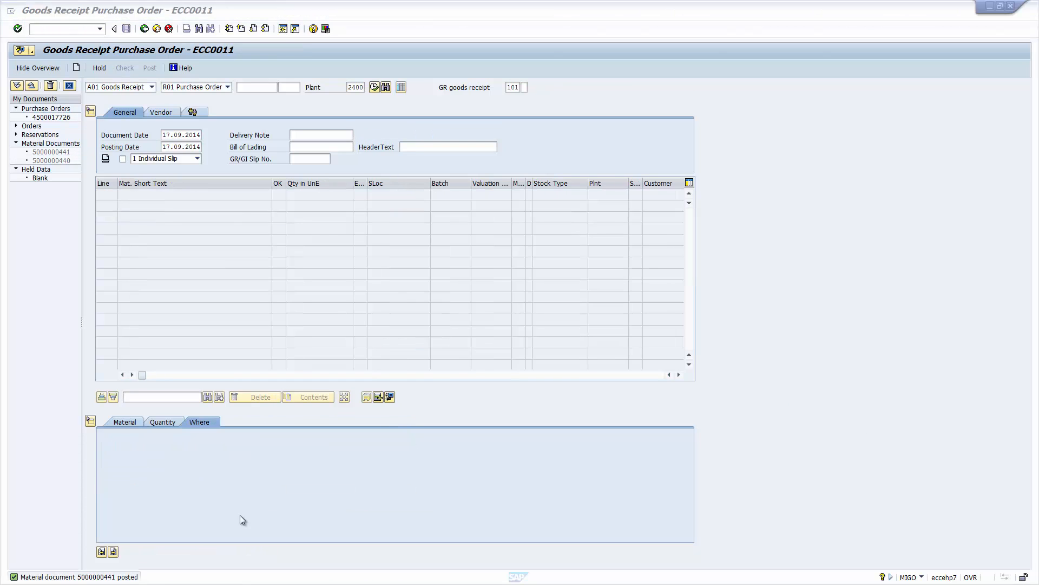
pyautogui.moveTo(81, 578)
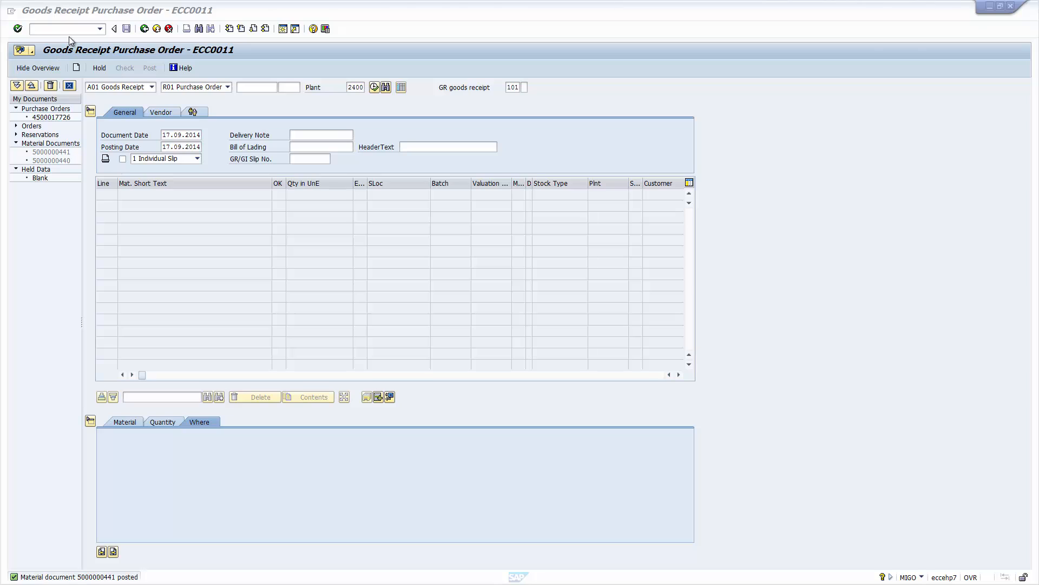
# Run MMBE for material 2872 and point out 50,000 unrestricted stock at location 0001
pyautogui.write('/nmmbe')
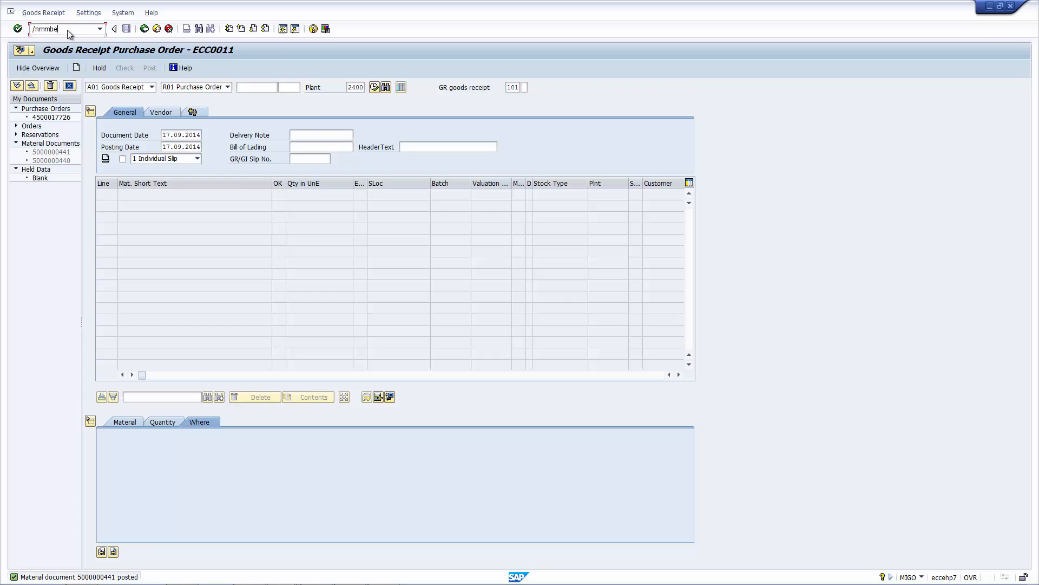
pyautogui.press('Enter')
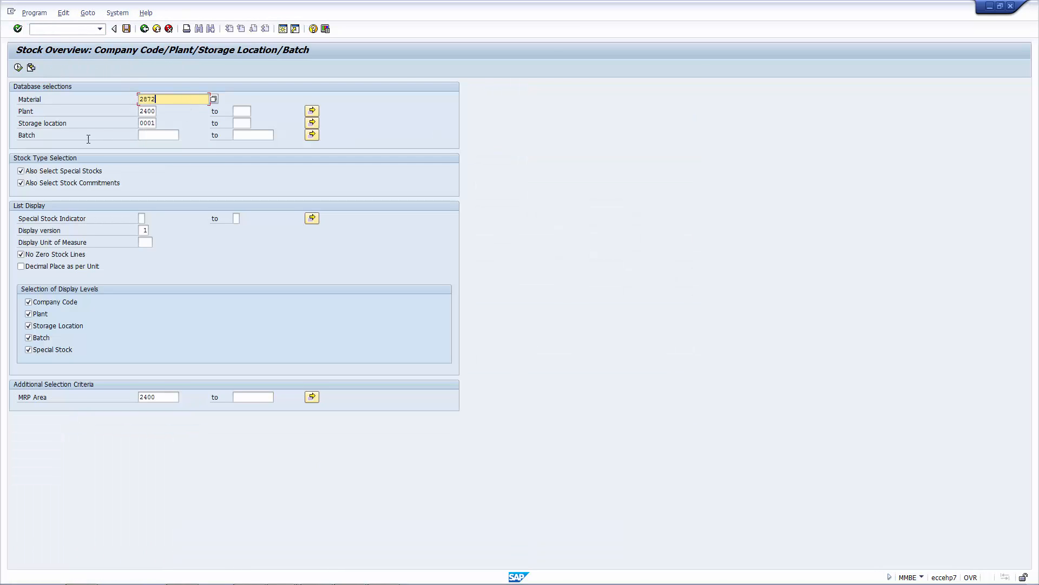
pyautogui.click(147, 123)
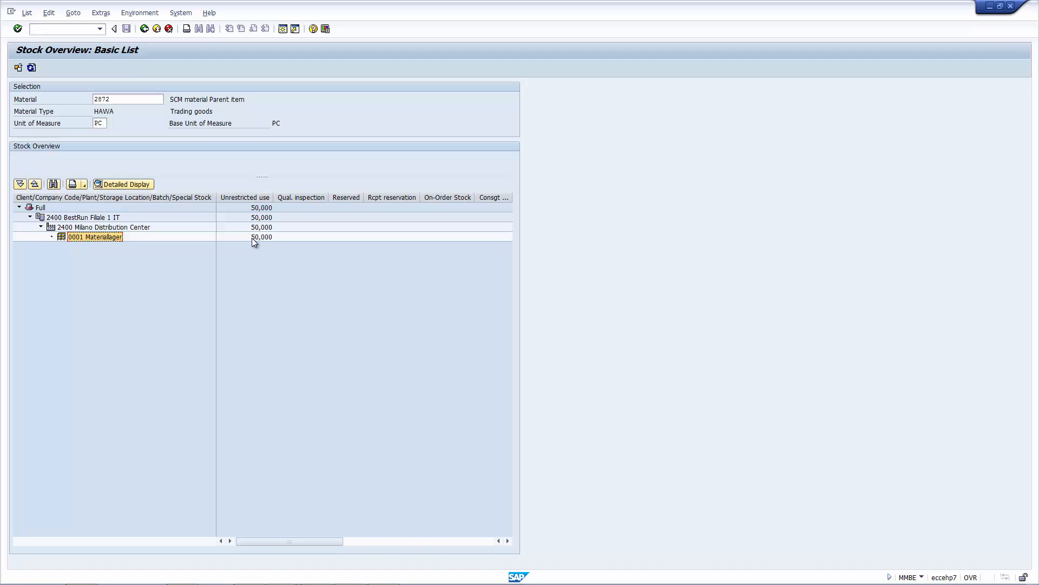
pyautogui.click(261, 236)
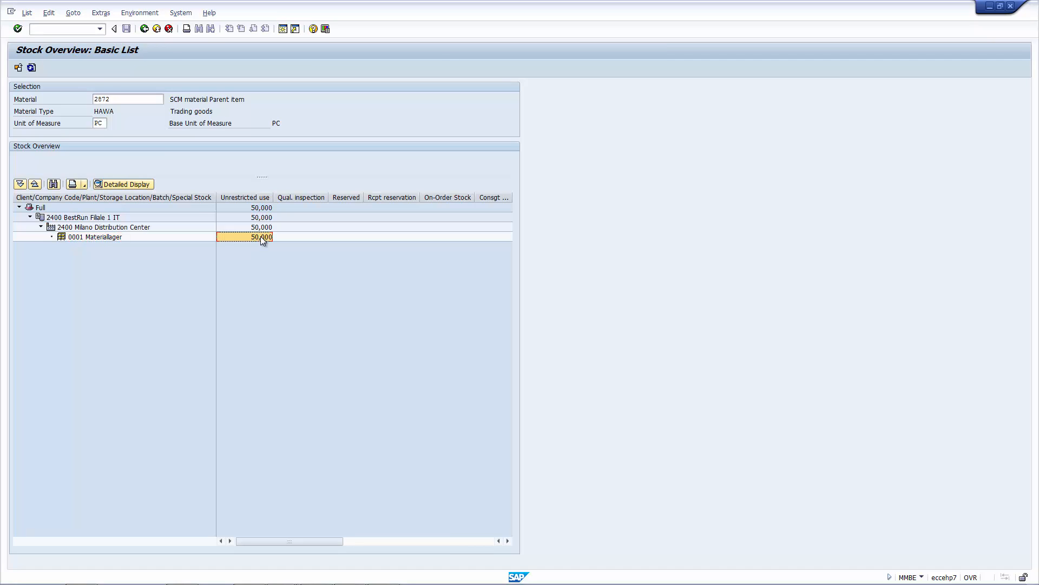